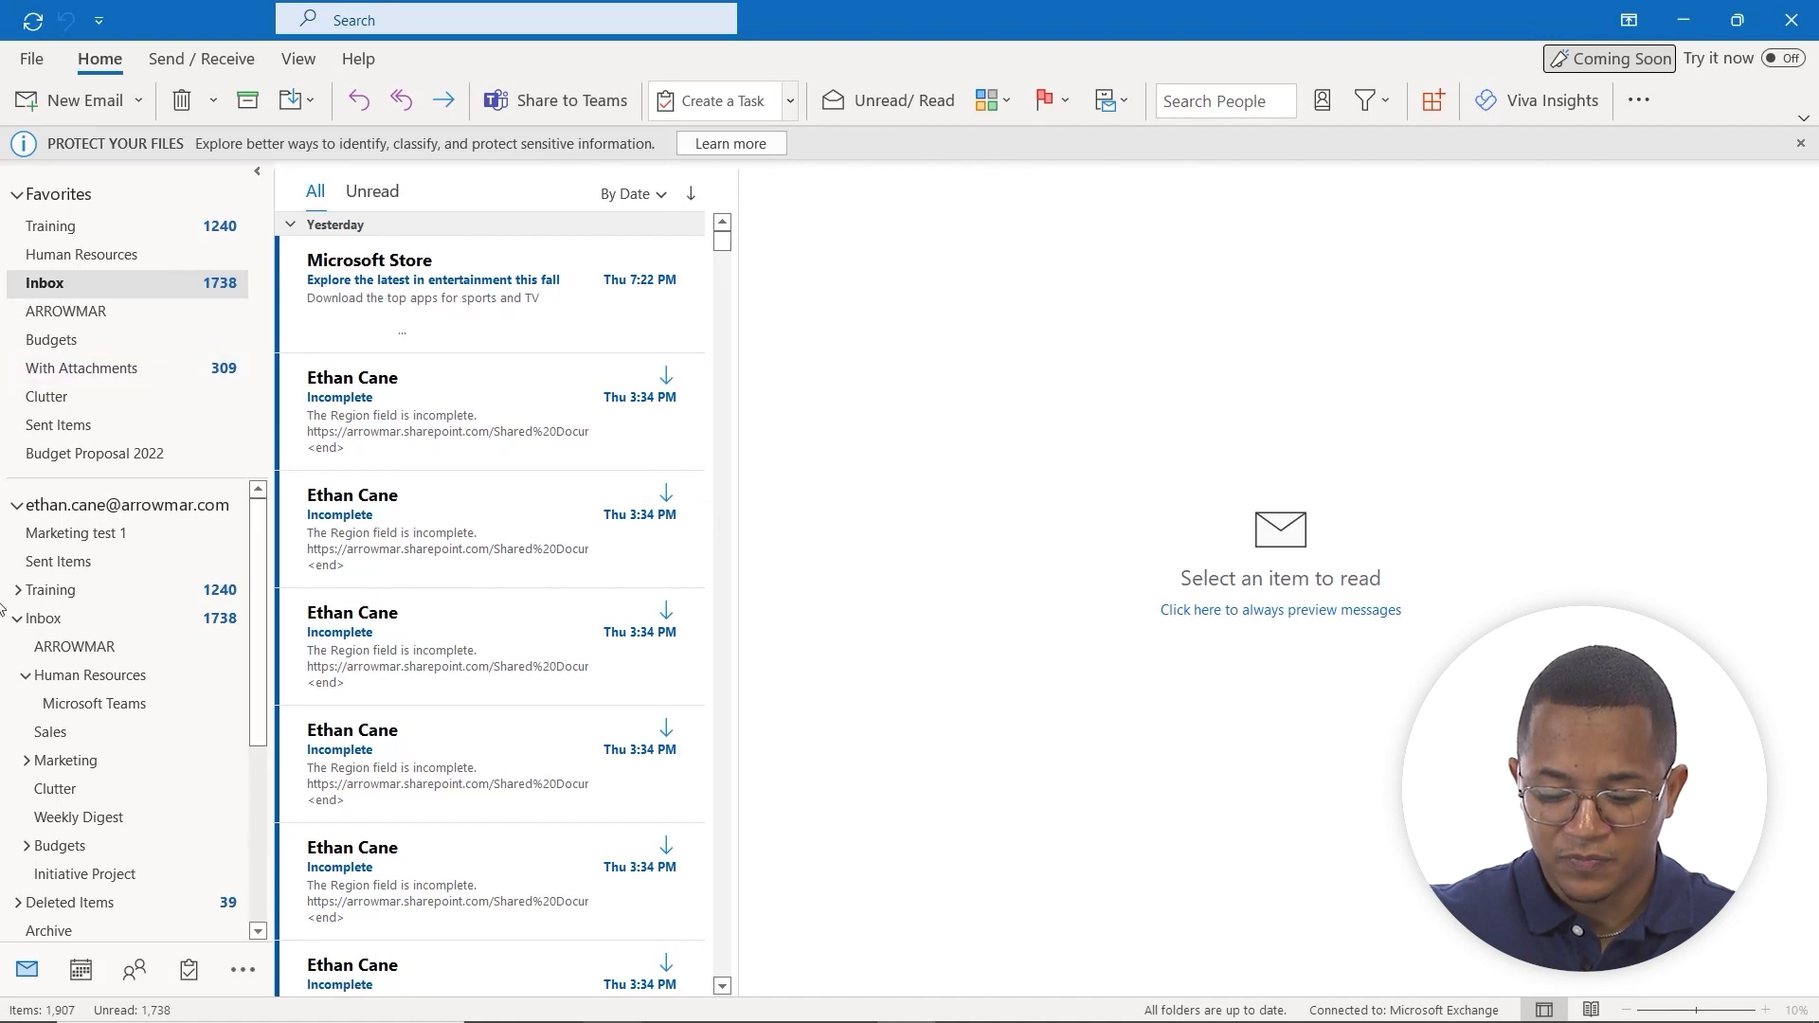
Step: Open the Calendar to the week of Sept 25 – Oct 1, 2022 and dismiss the Protect Your Files notice
left_click(80, 968)
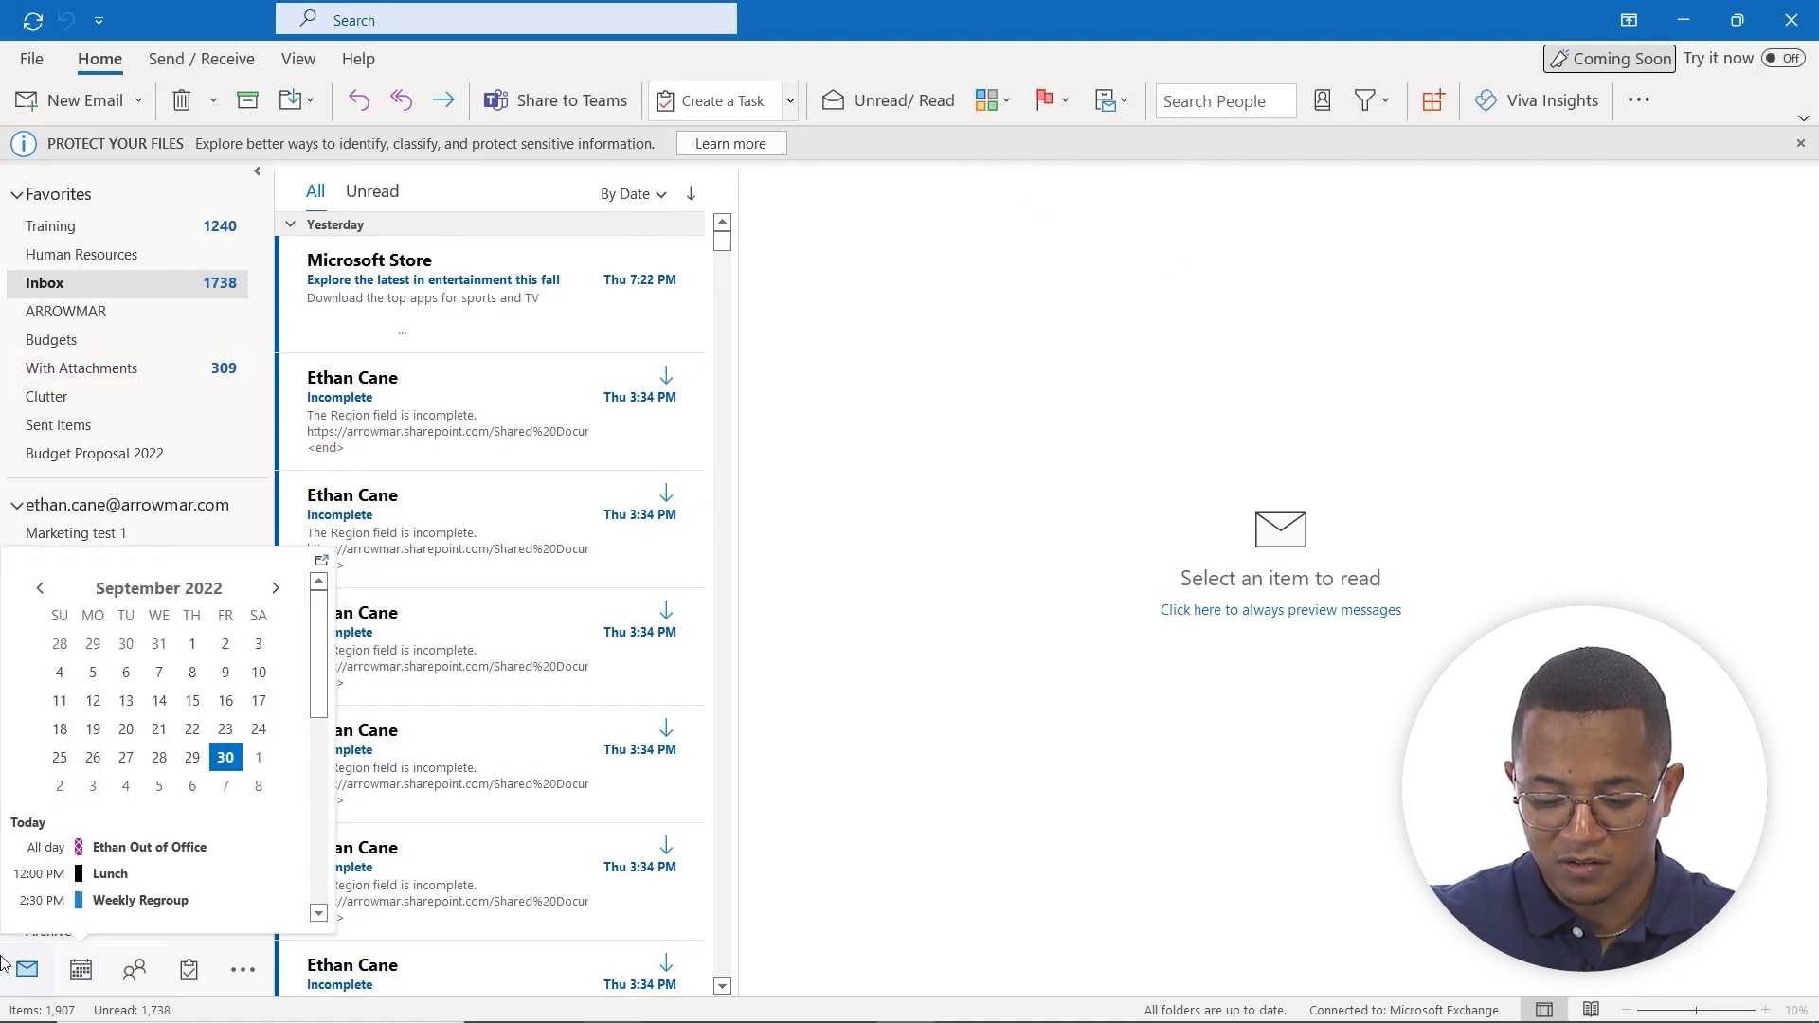
left_click(133, 970)
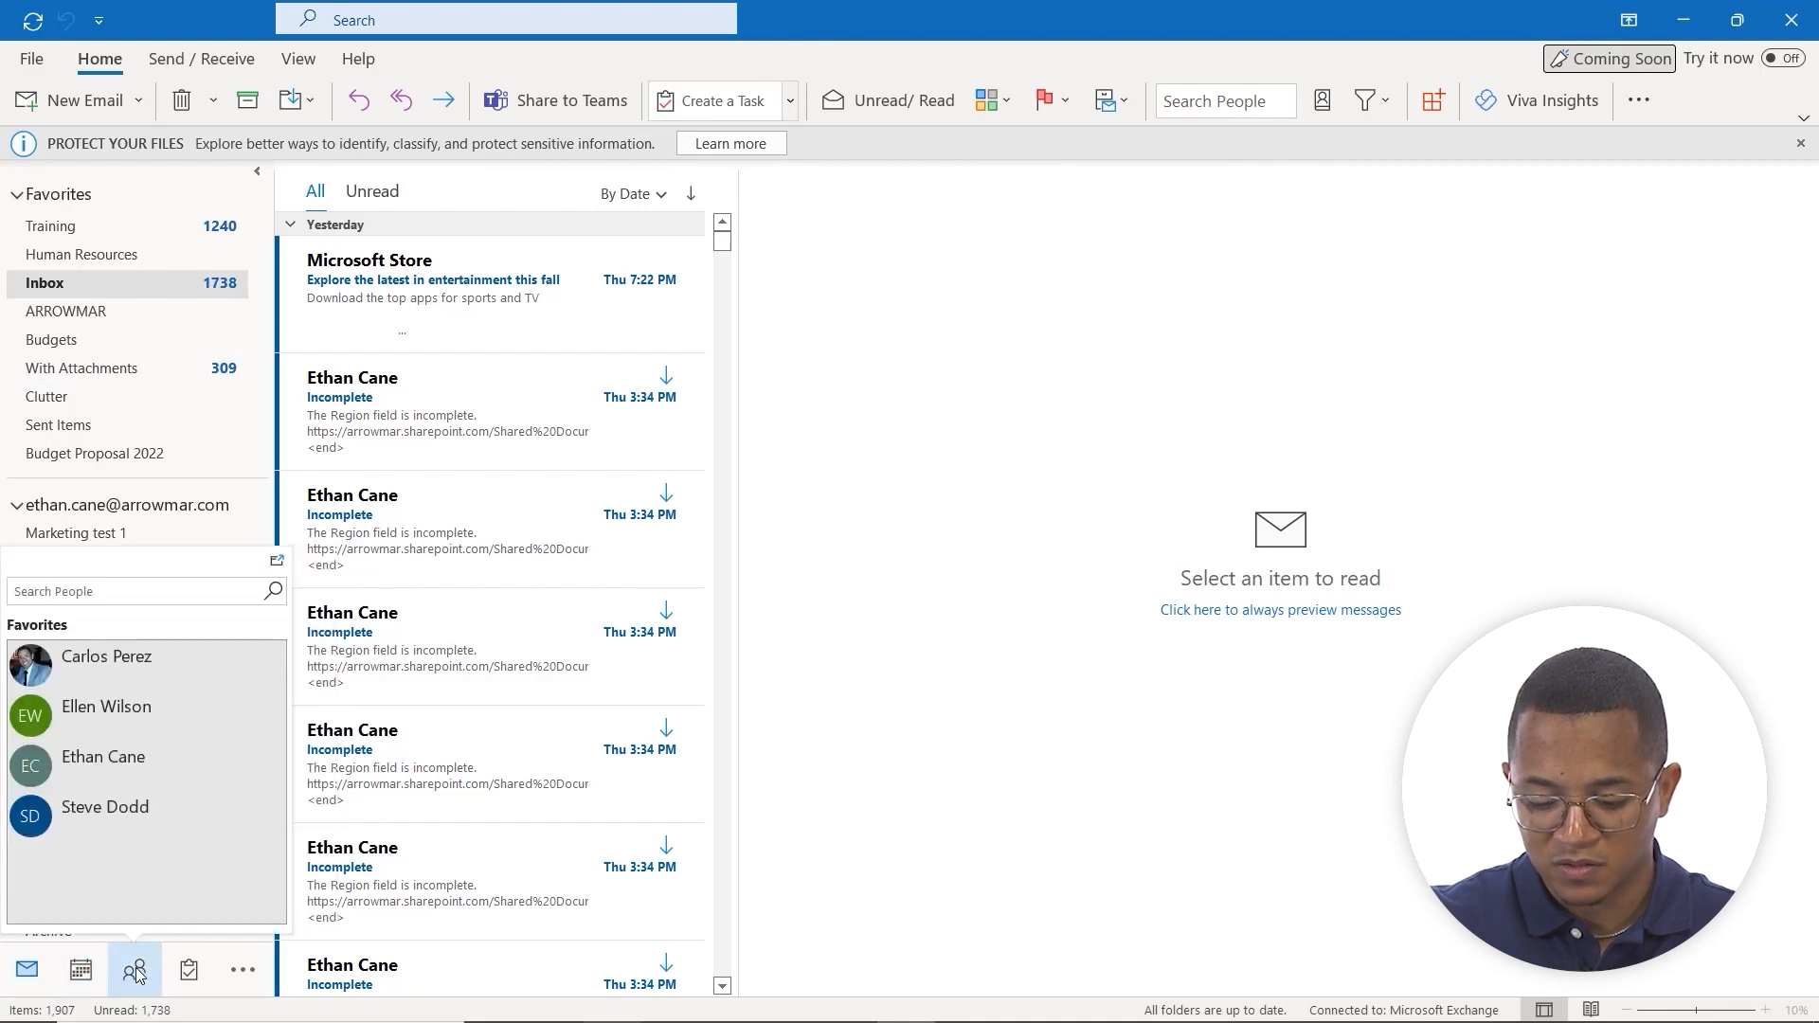
left_click(27, 970)
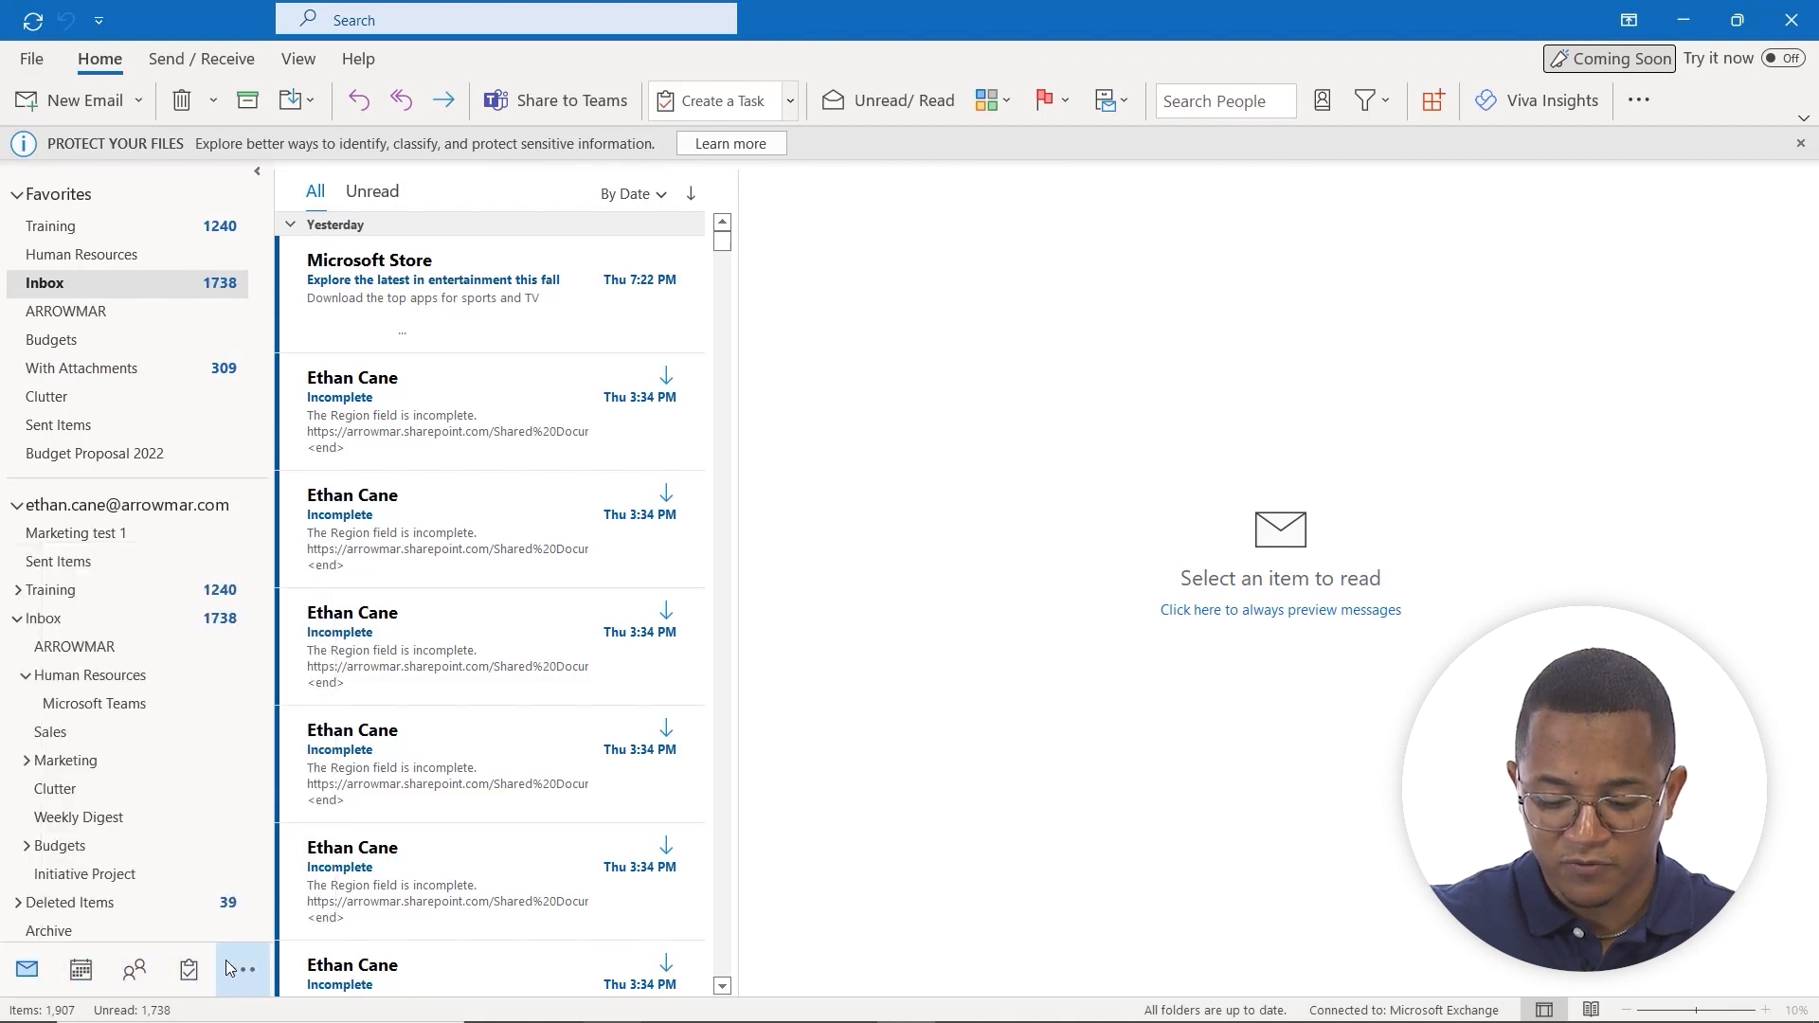
left_click(79, 971)
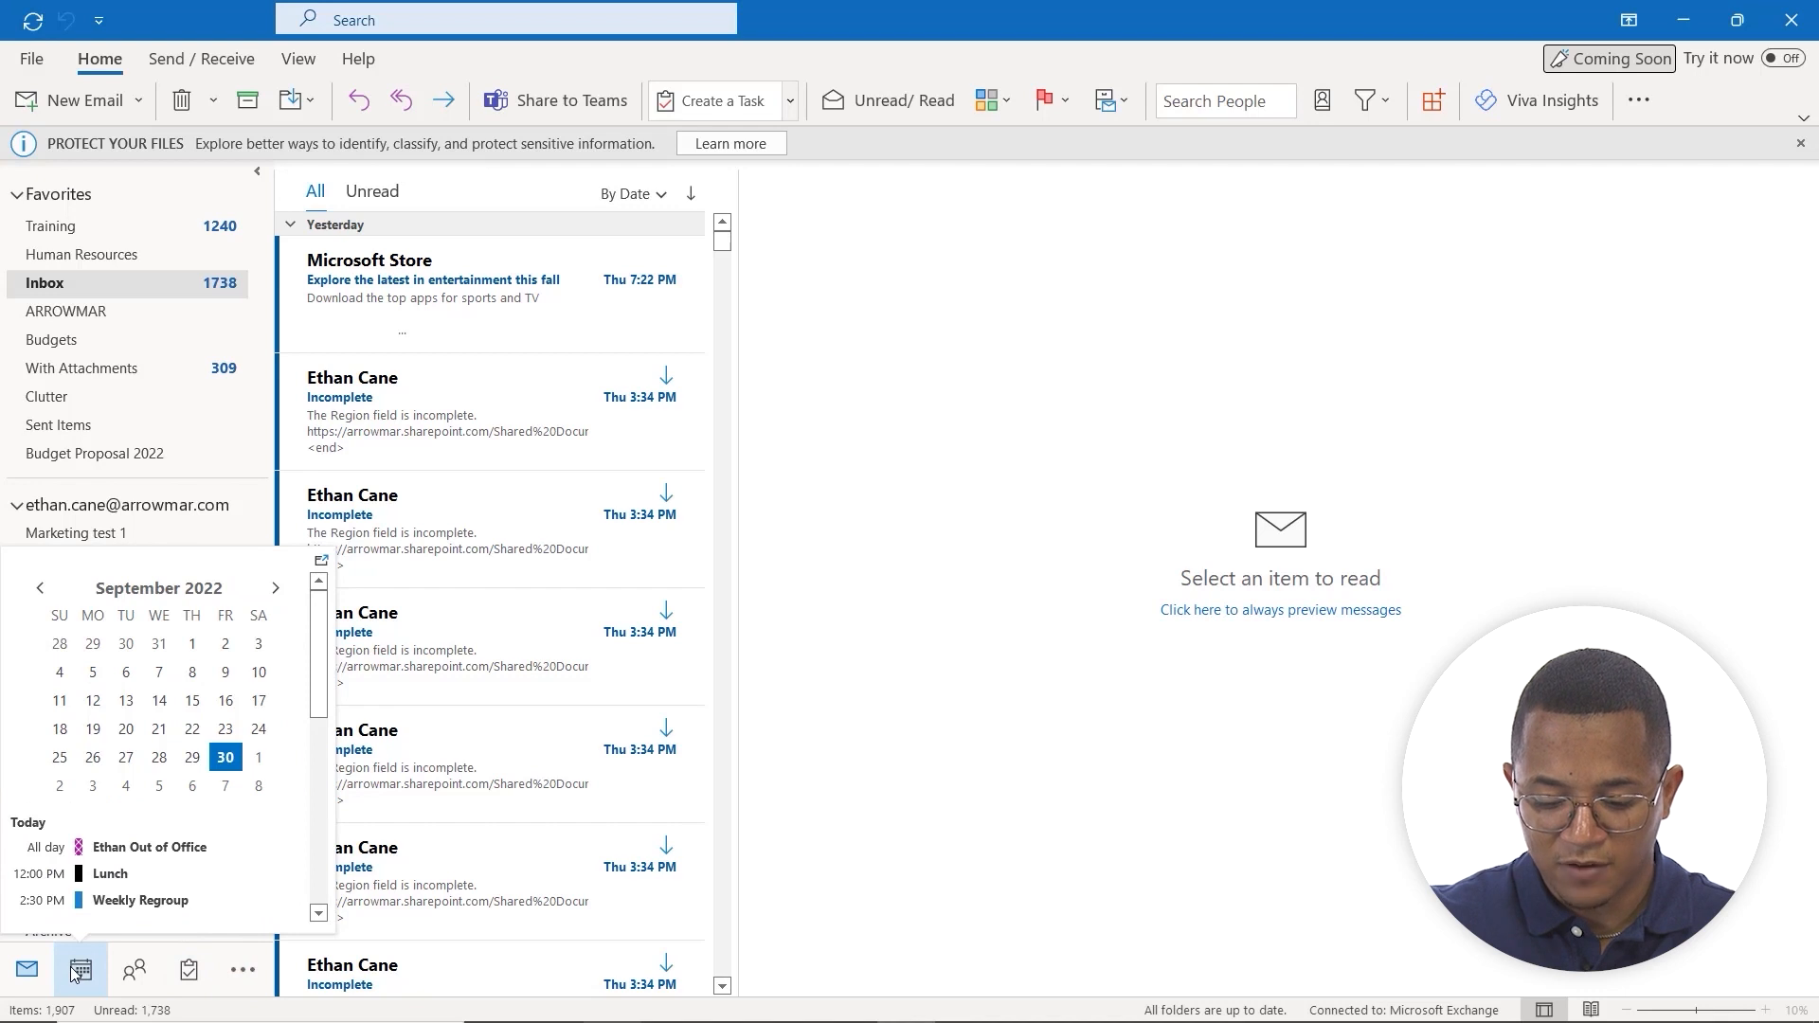
left_click(80, 971)
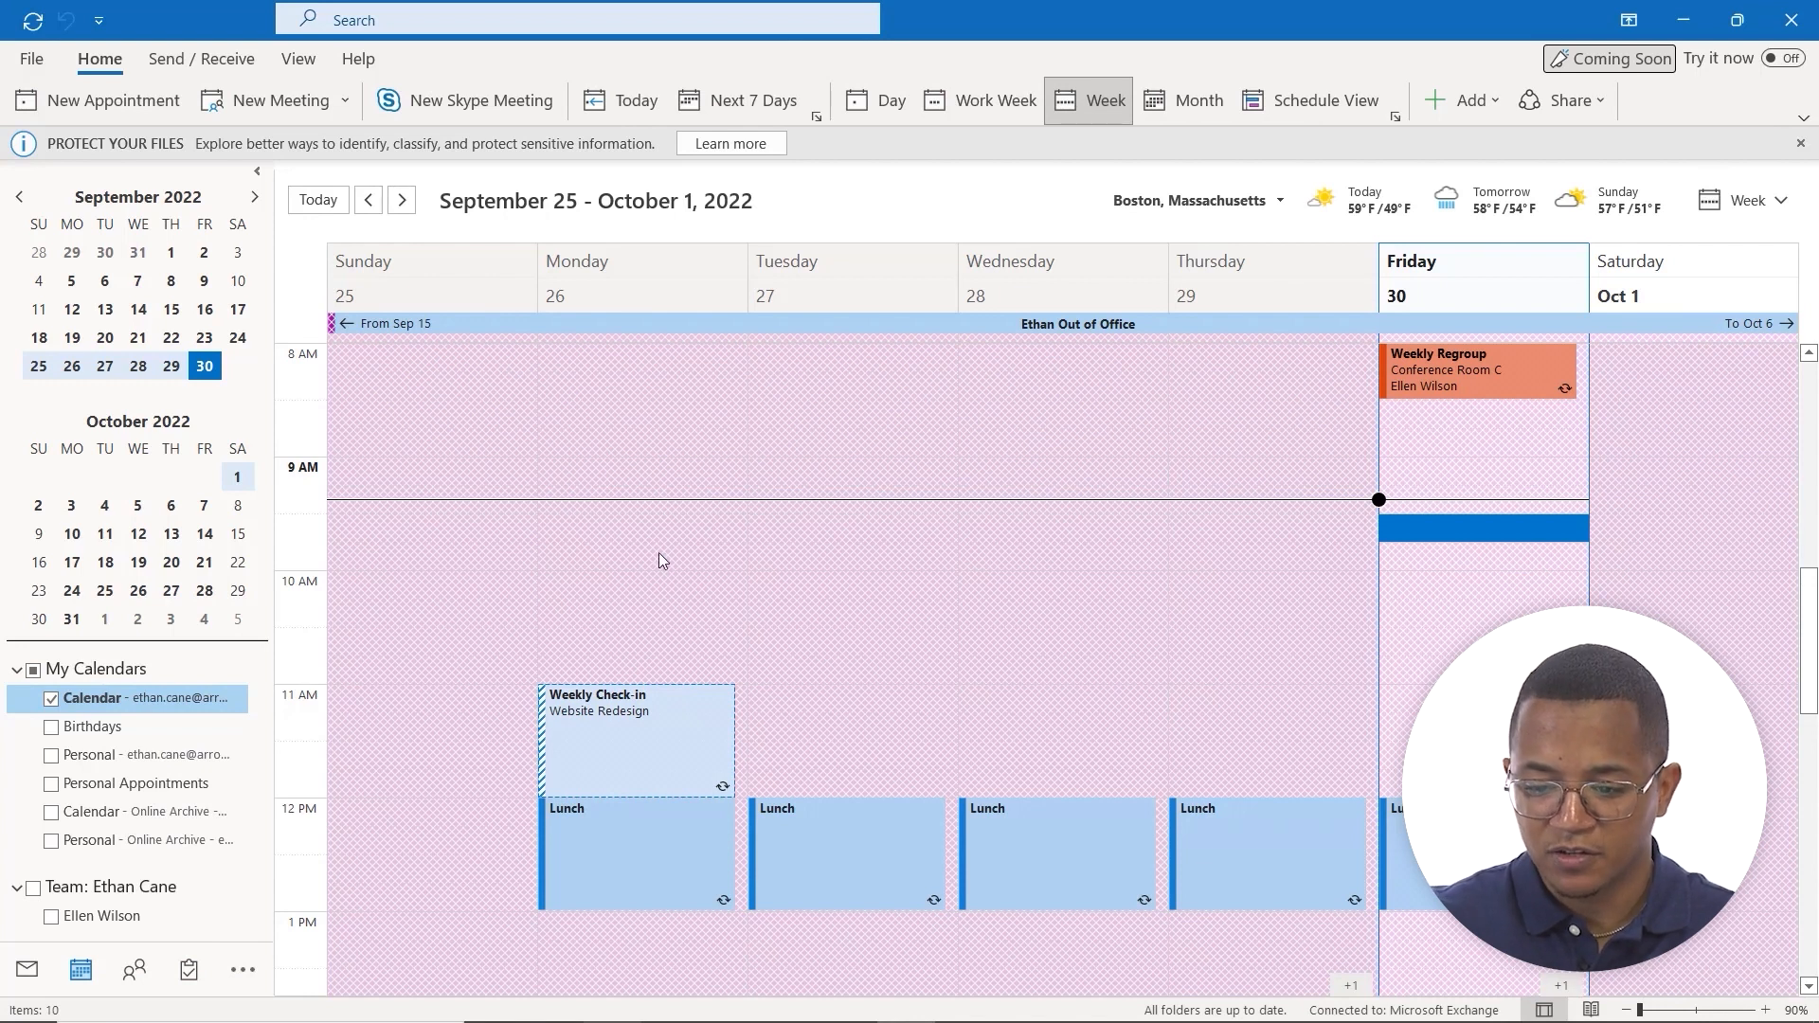
mouse_move(756, 543)
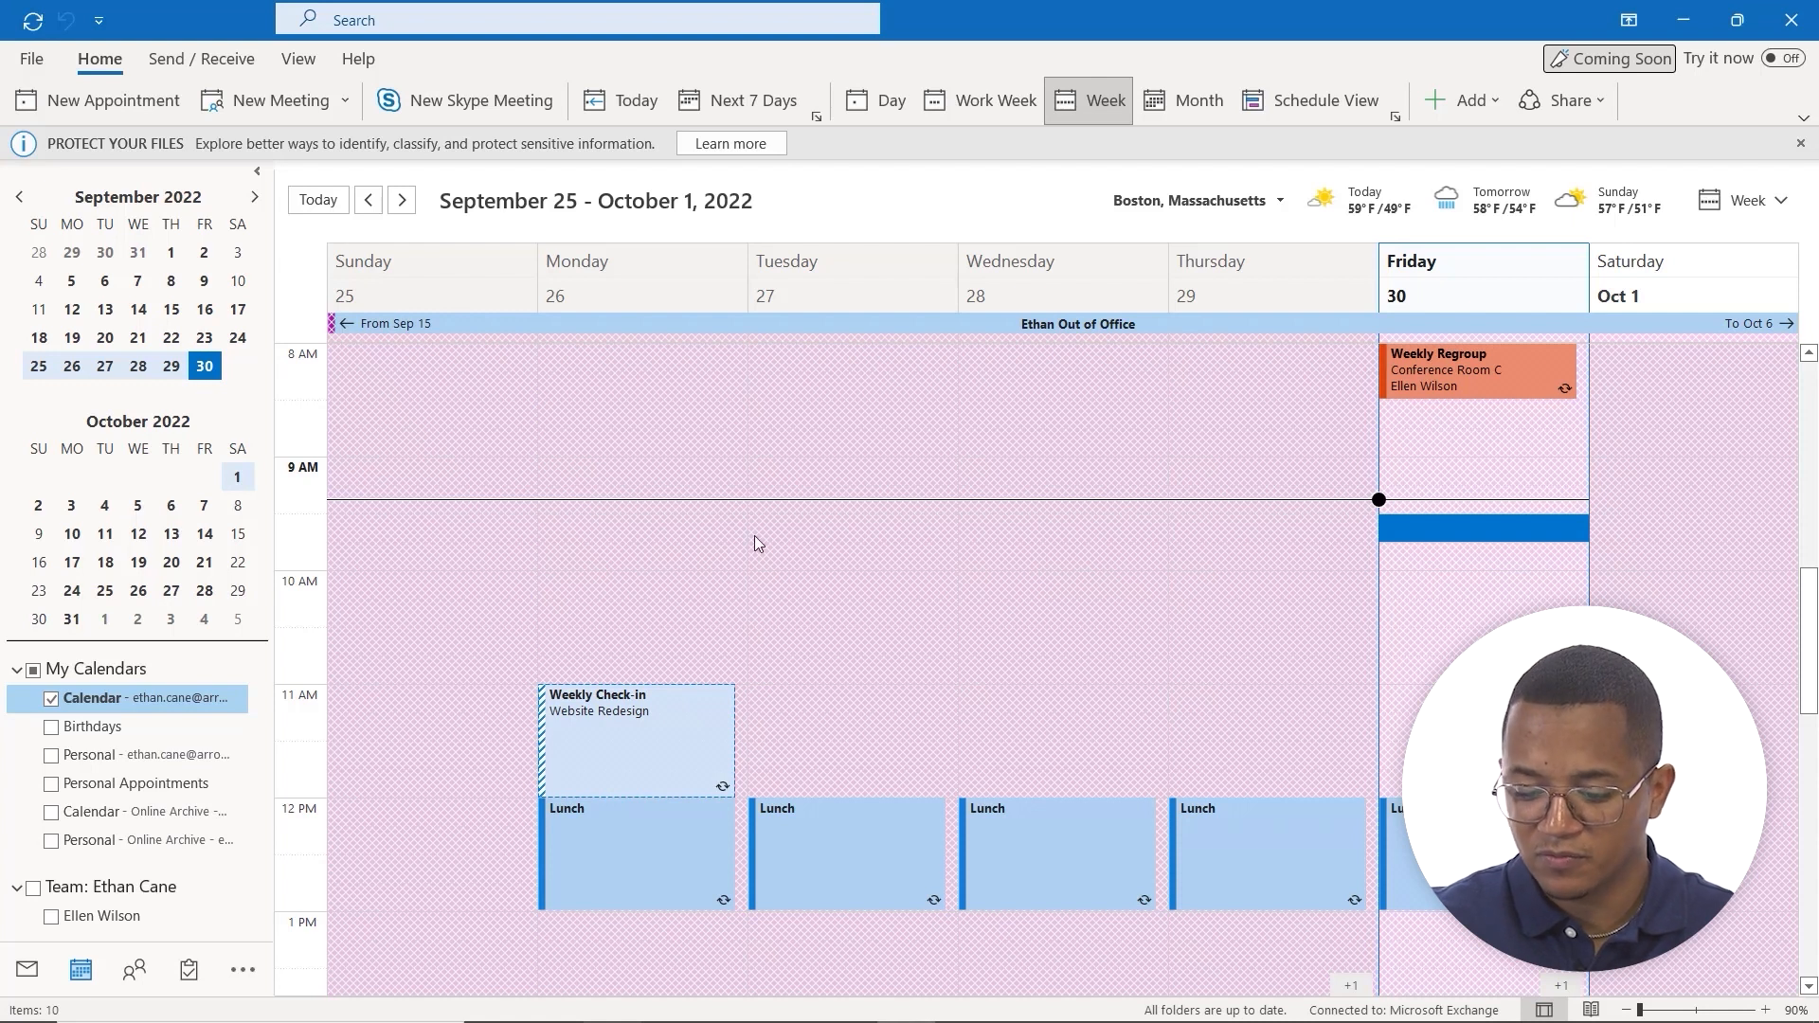
mouse_move(718, 564)
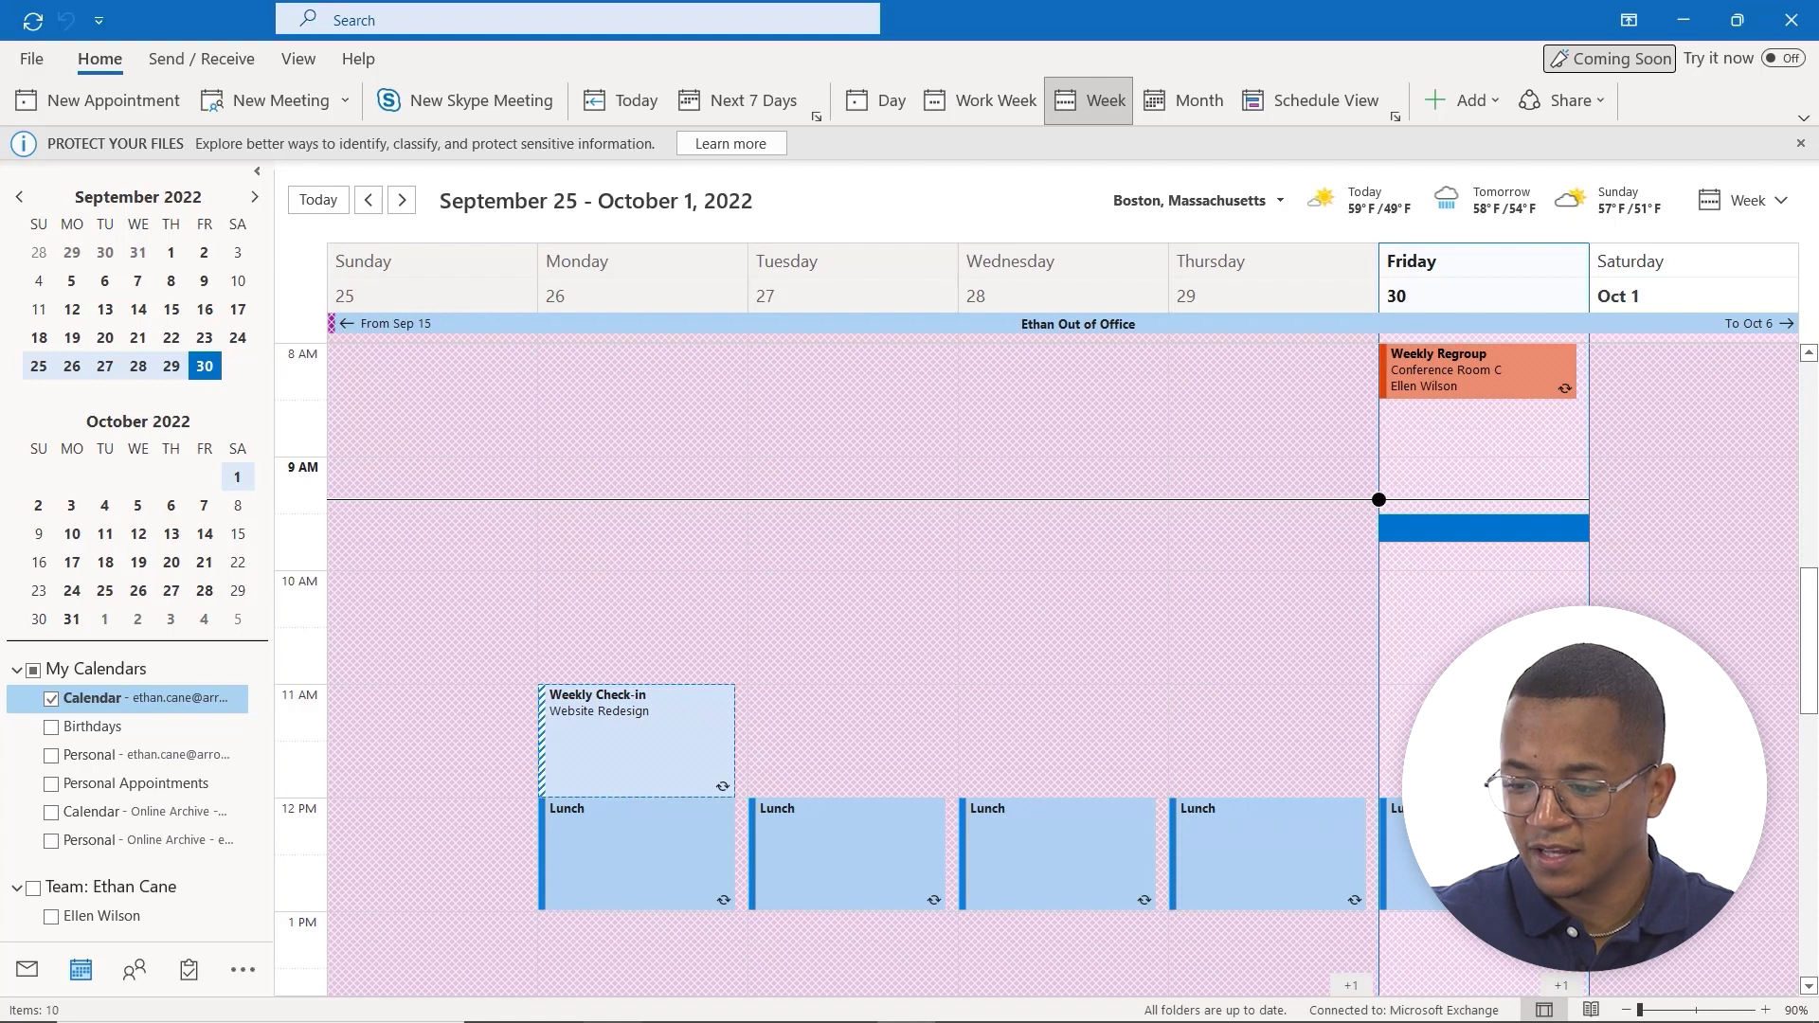
left_click(1800, 144)
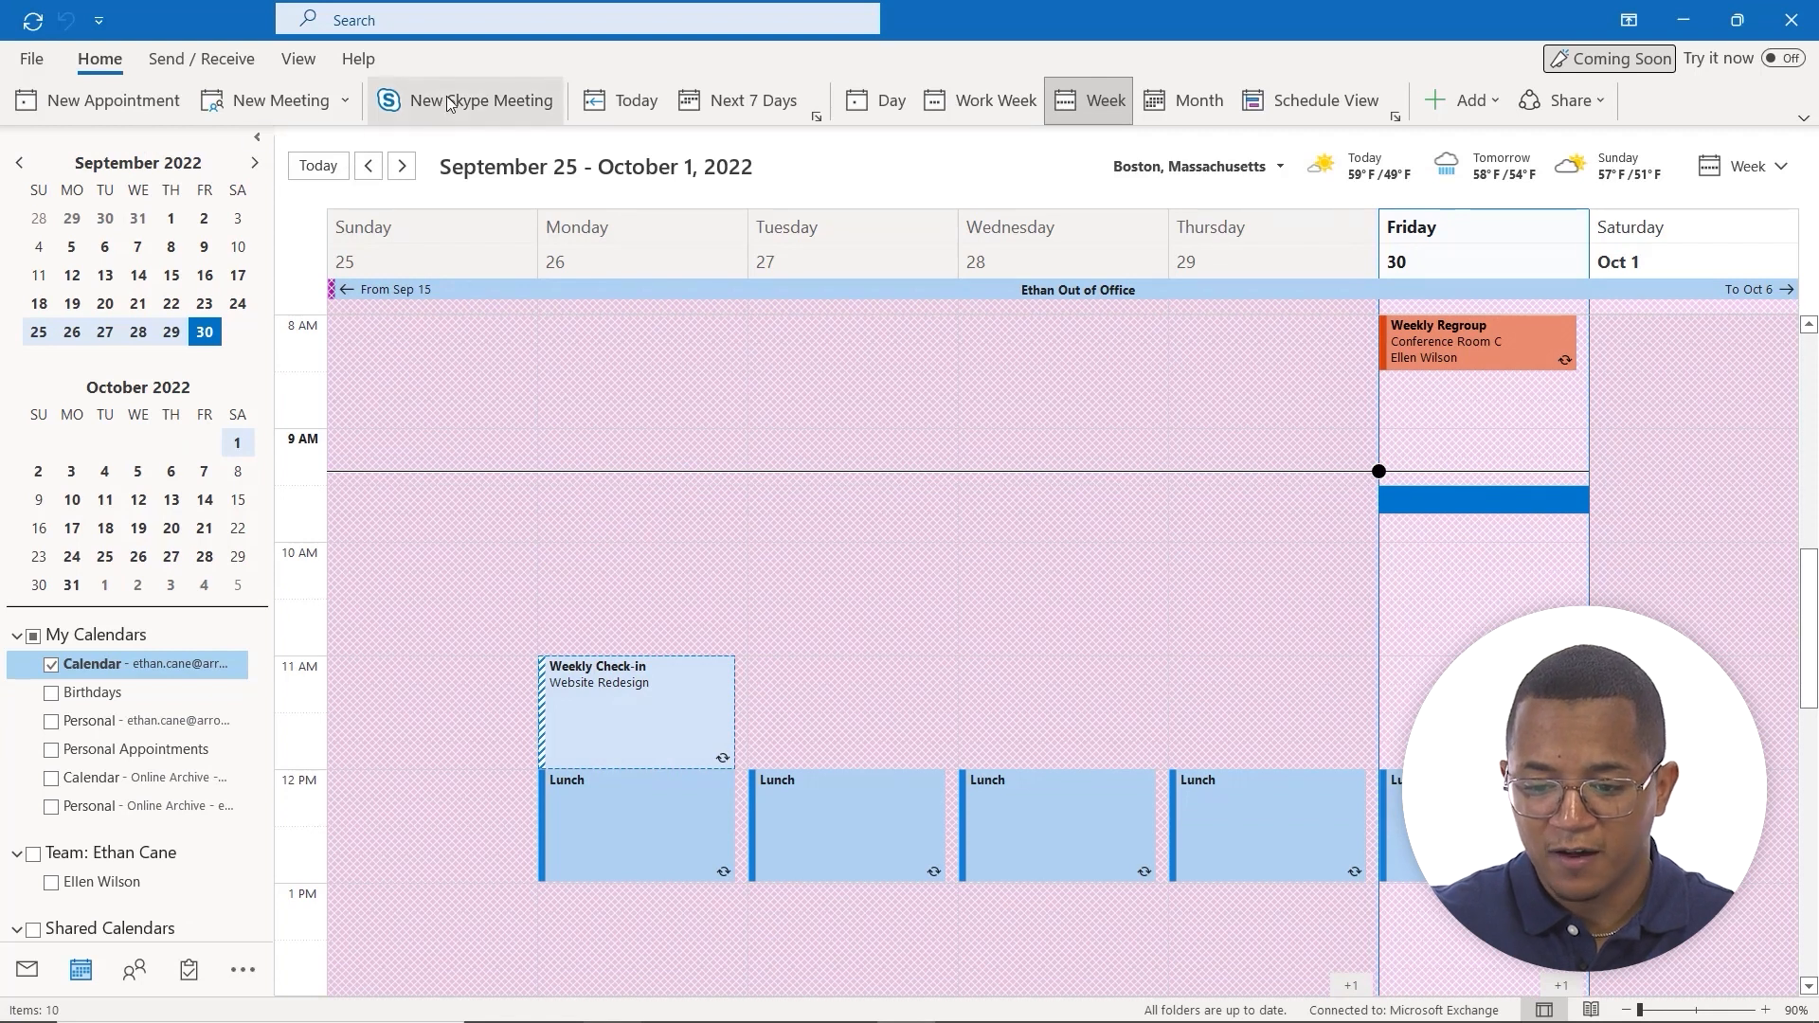
mouse_move(299, 59)
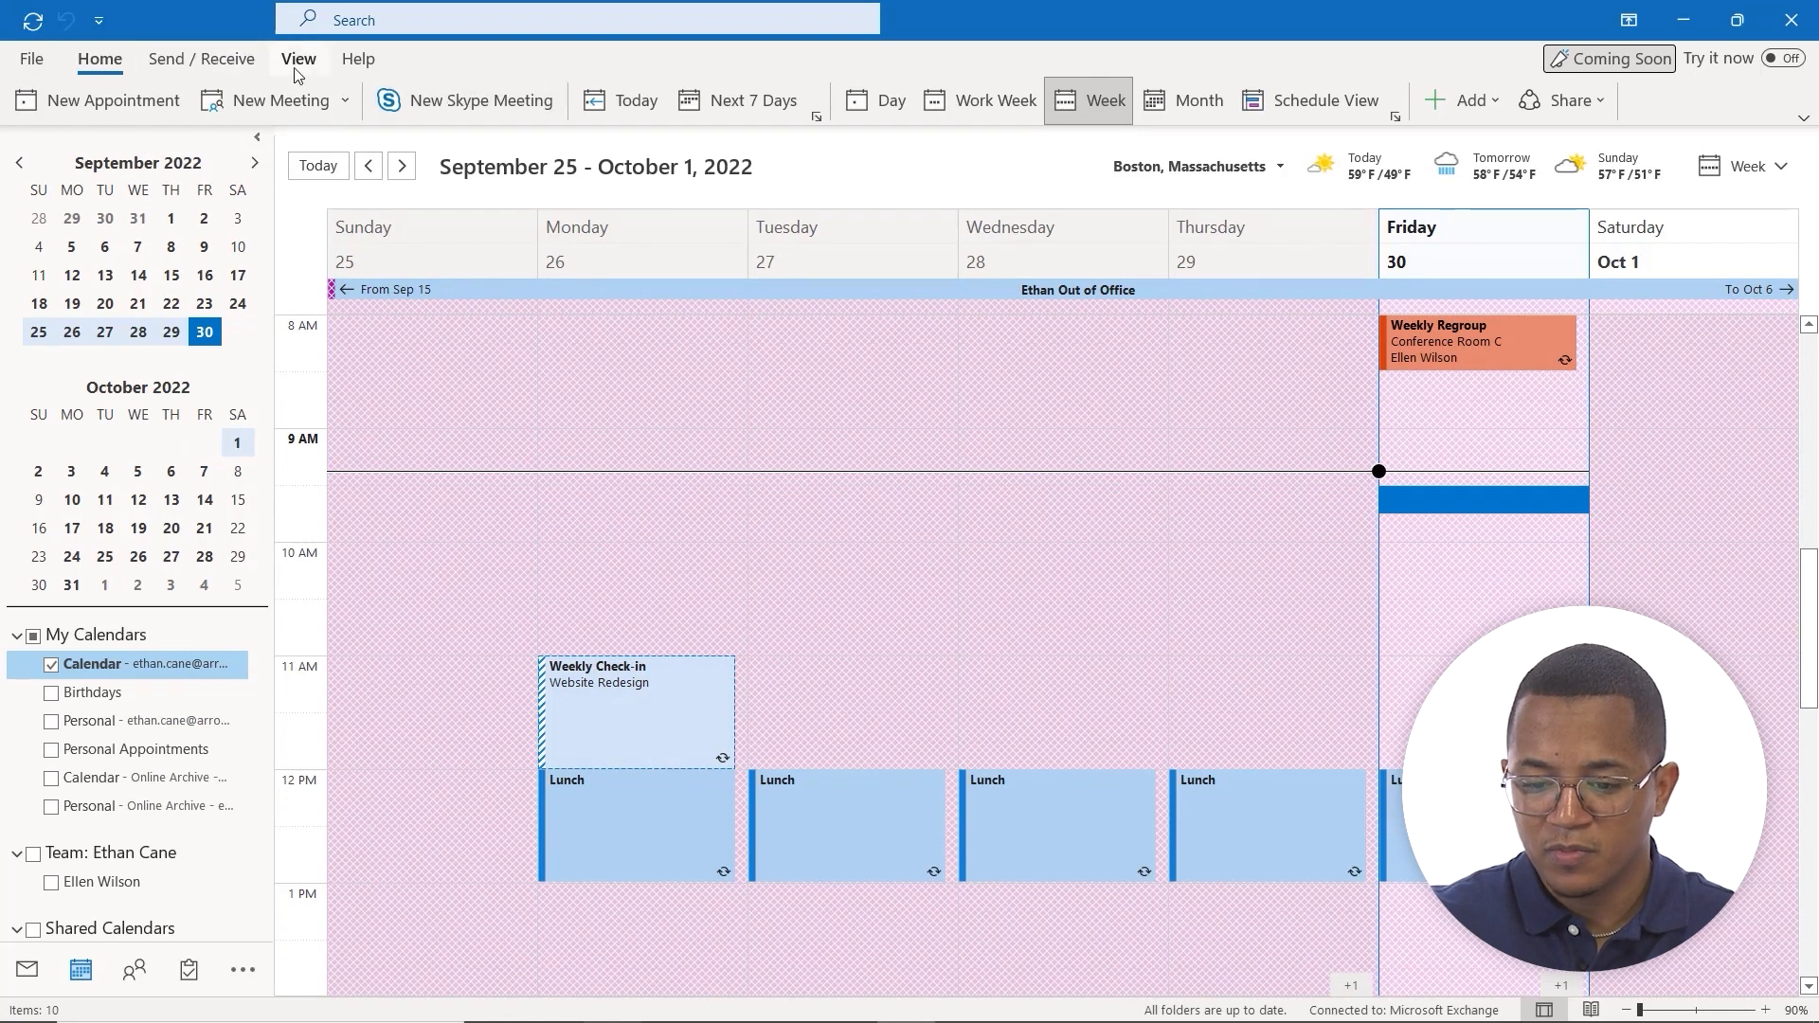
mouse_move(505, 62)
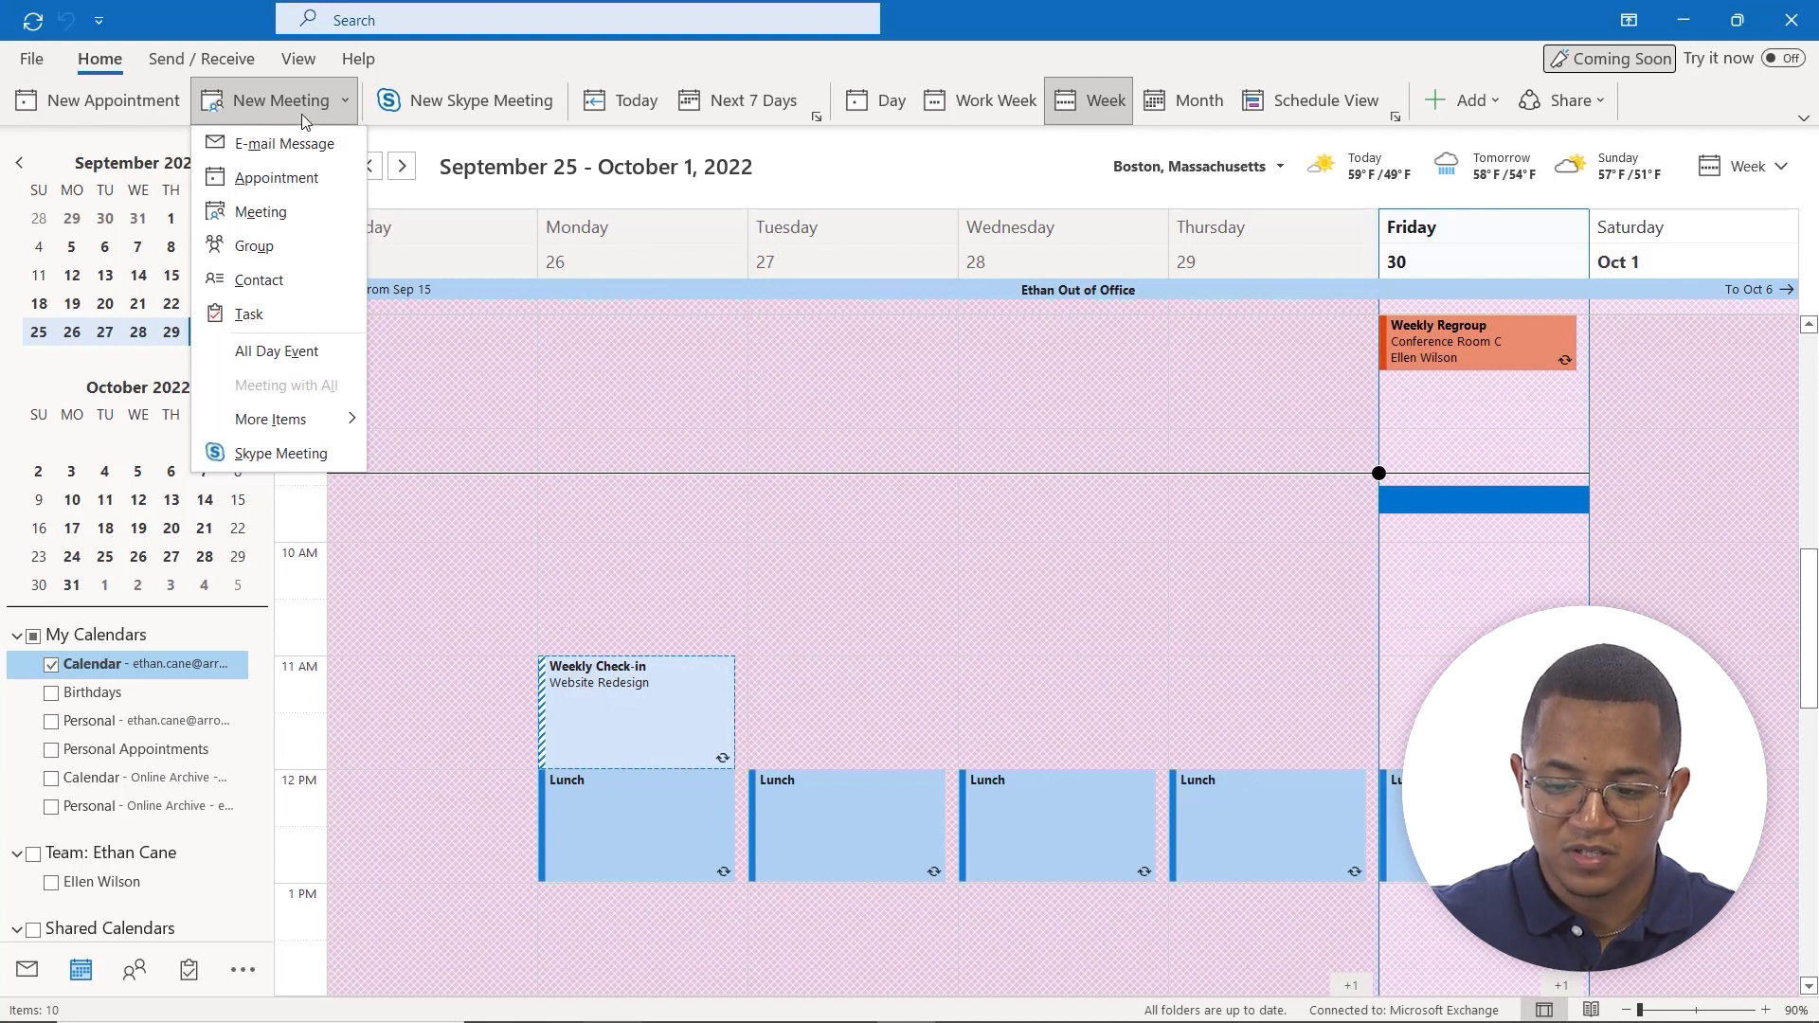
mouse_move(279, 177)
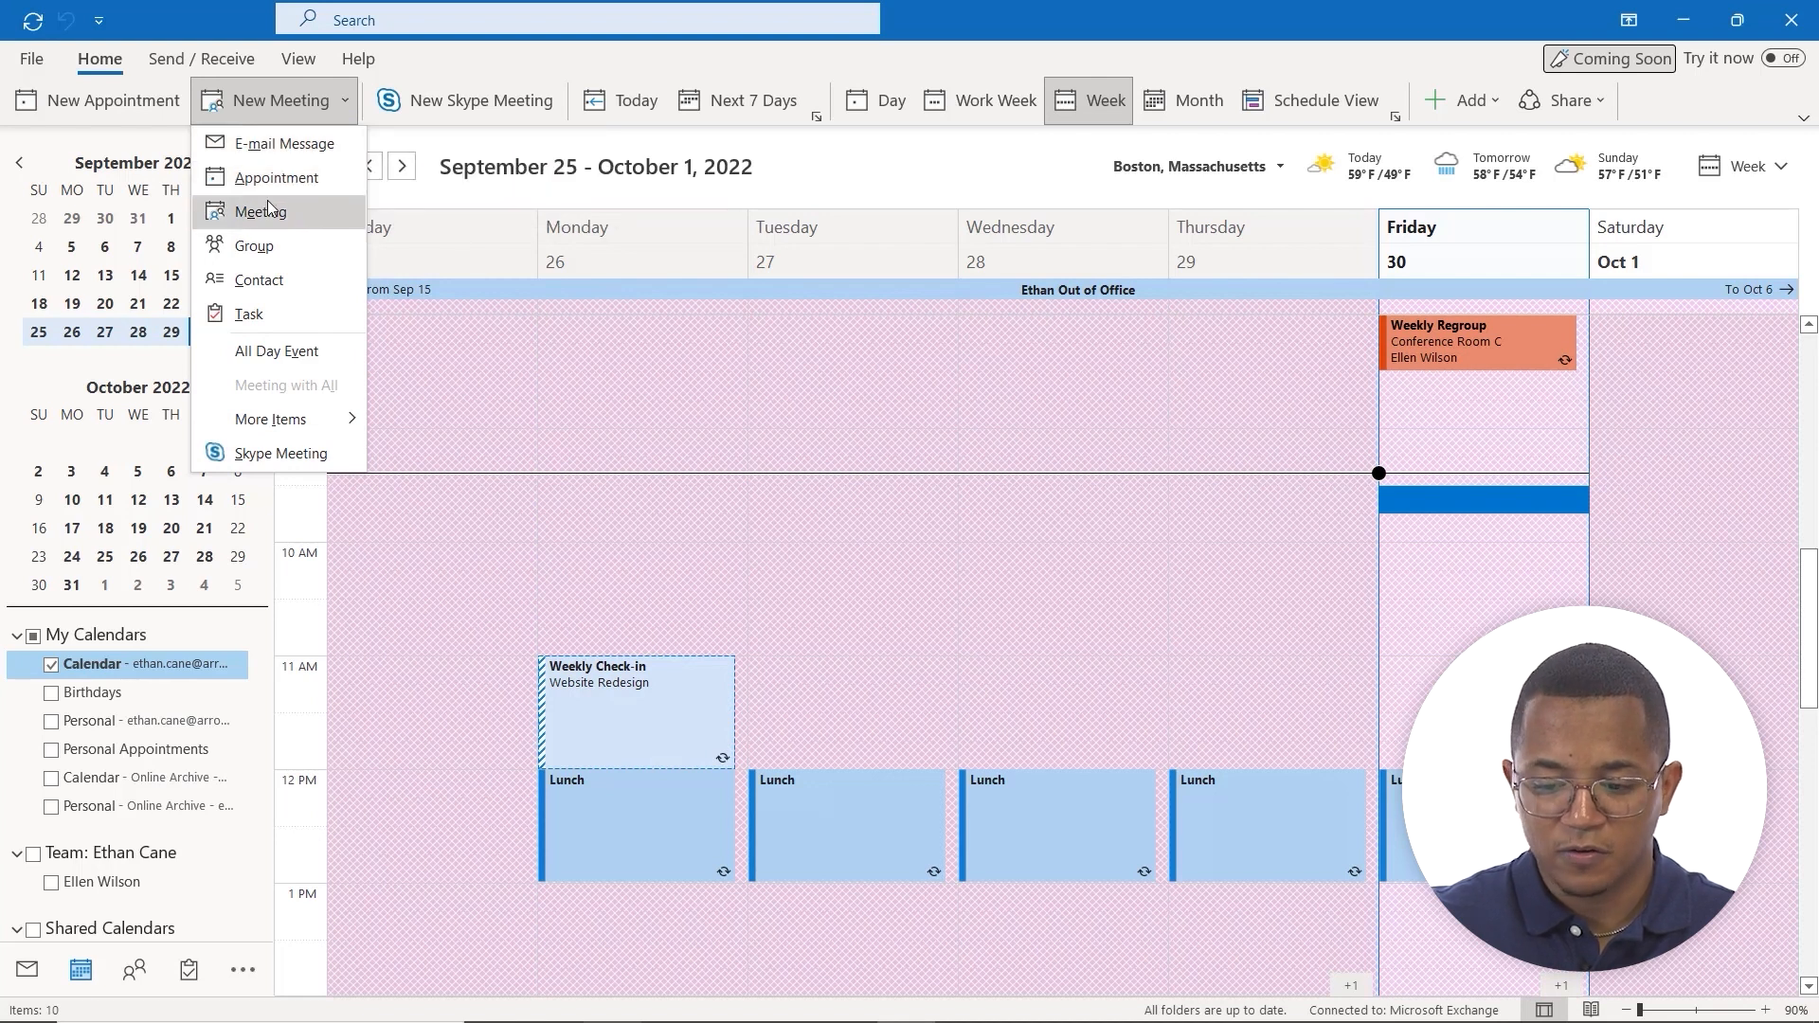
mouse_move(255, 246)
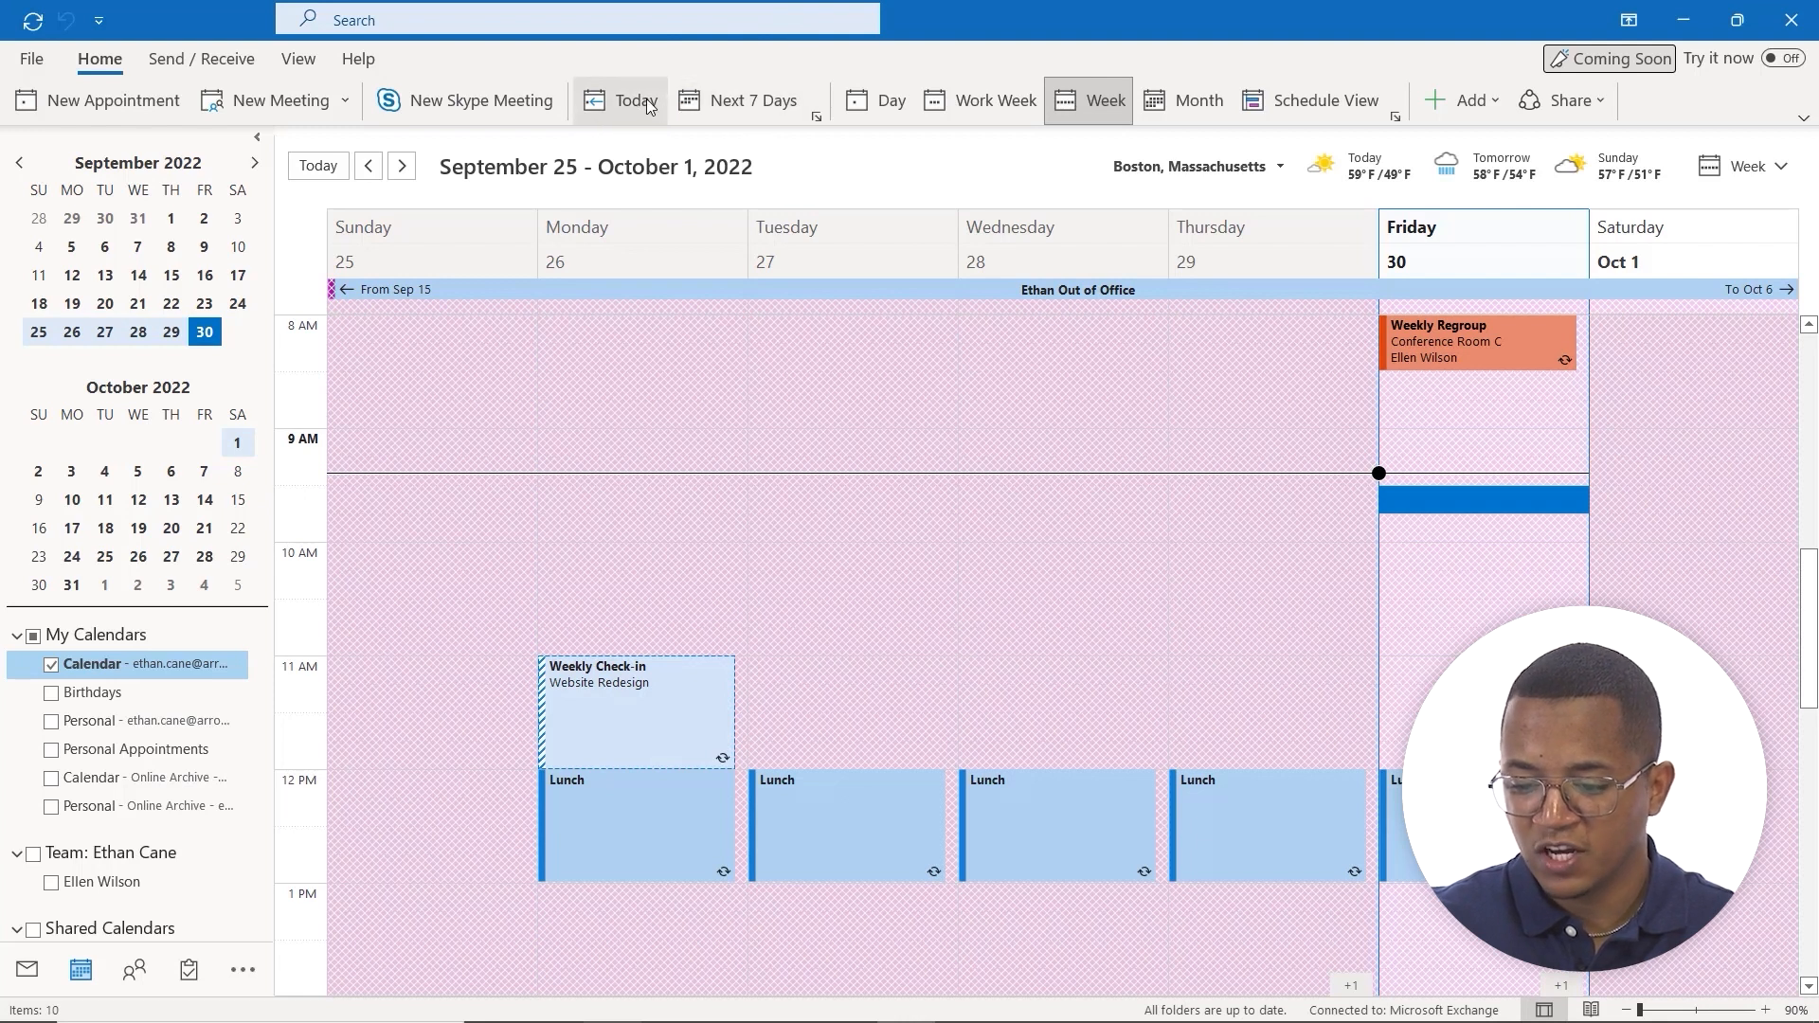
mouse_move(740, 99)
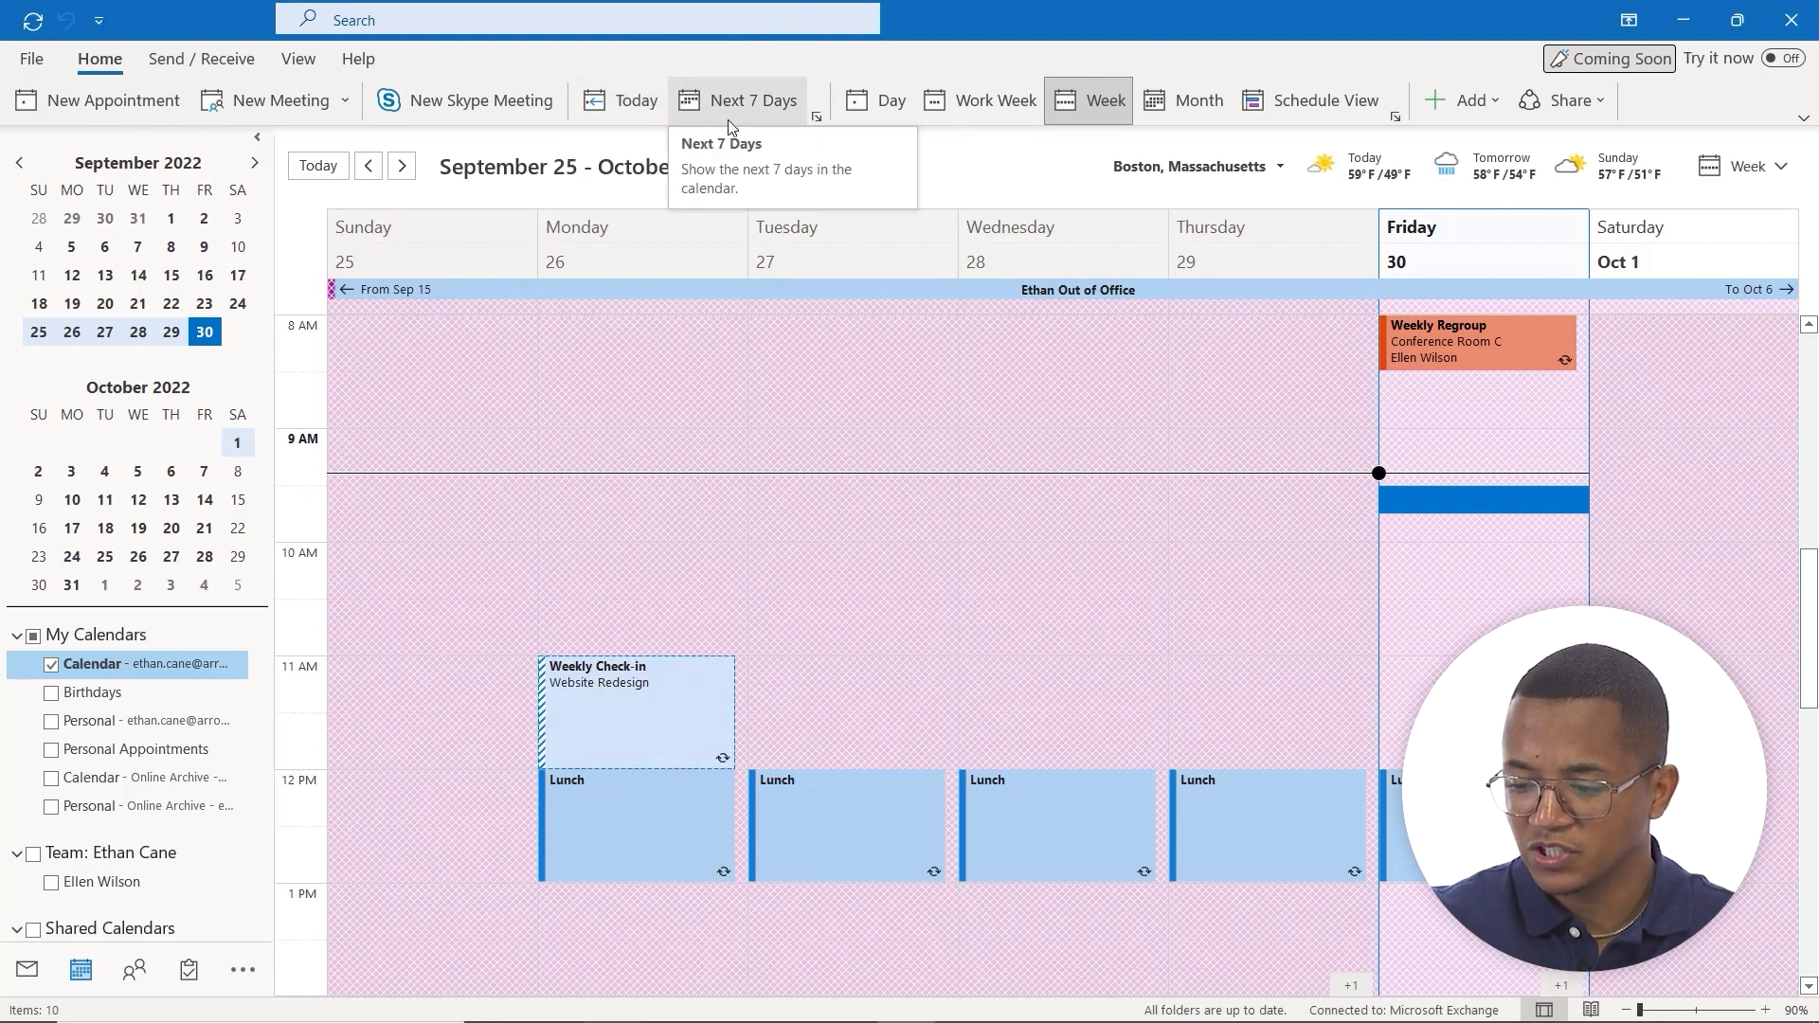
mouse_move(773, 114)
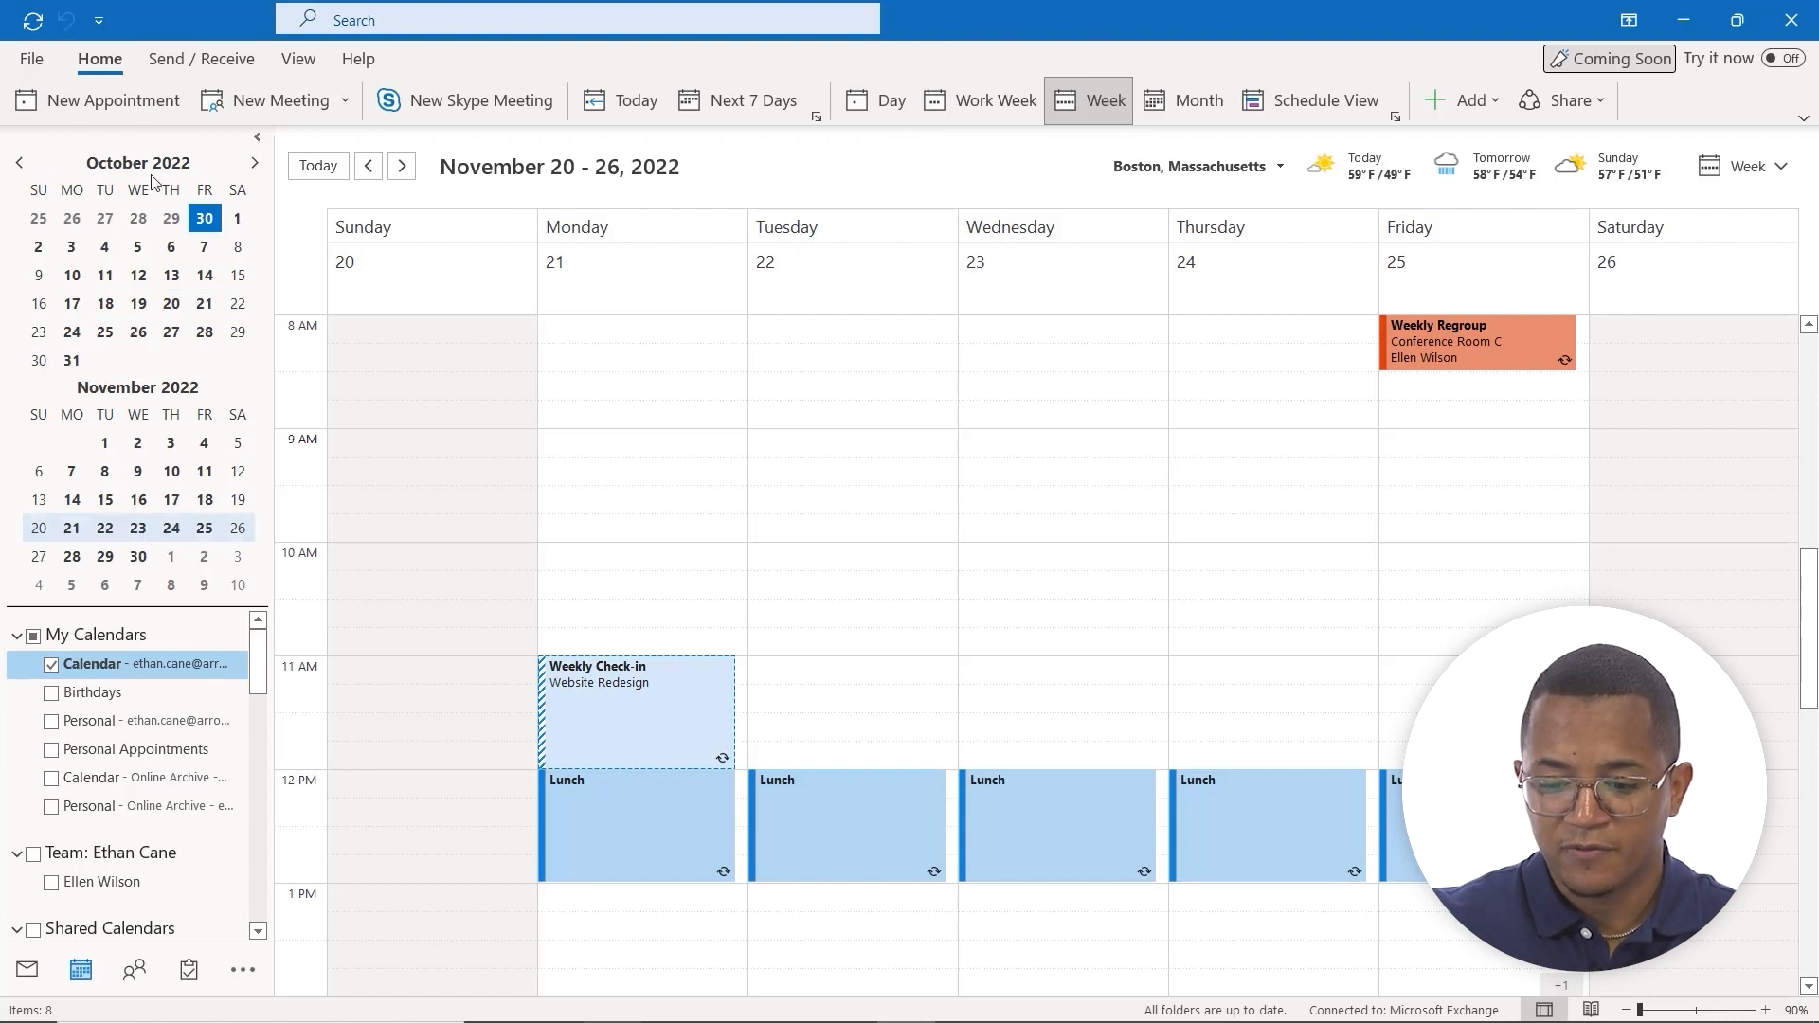
left_click(253, 162)
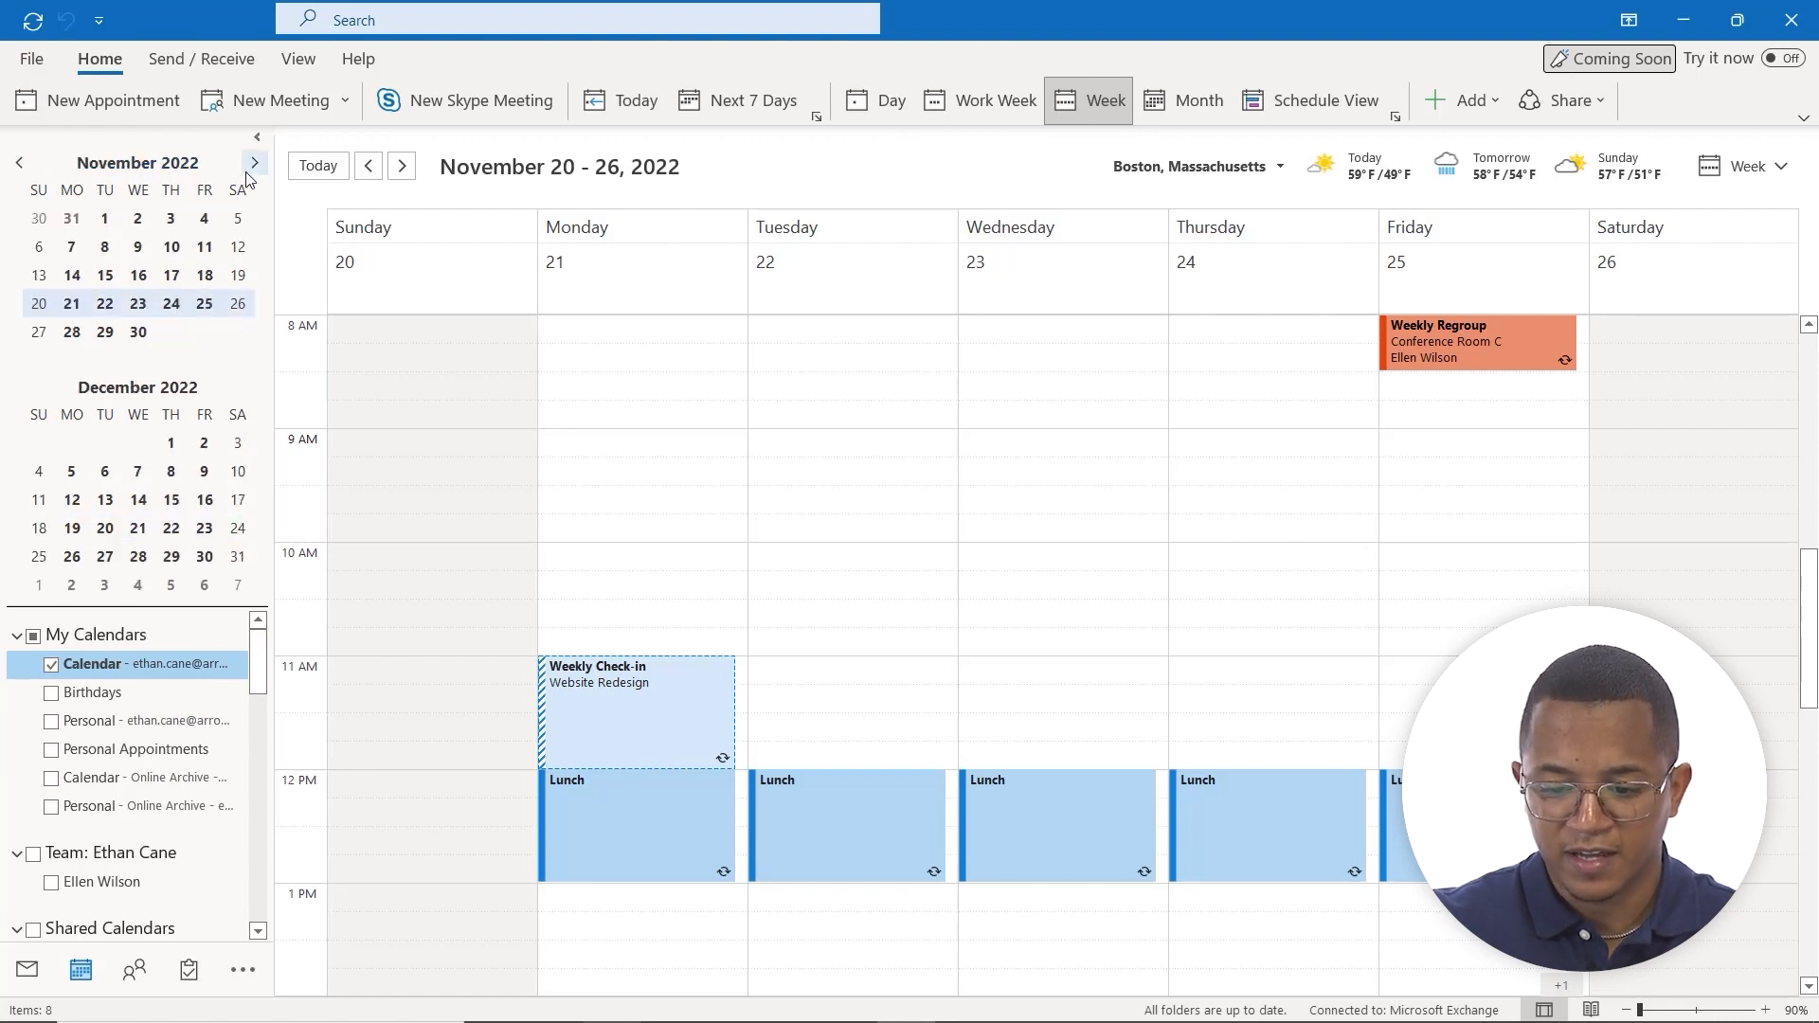
left_click(253, 162)
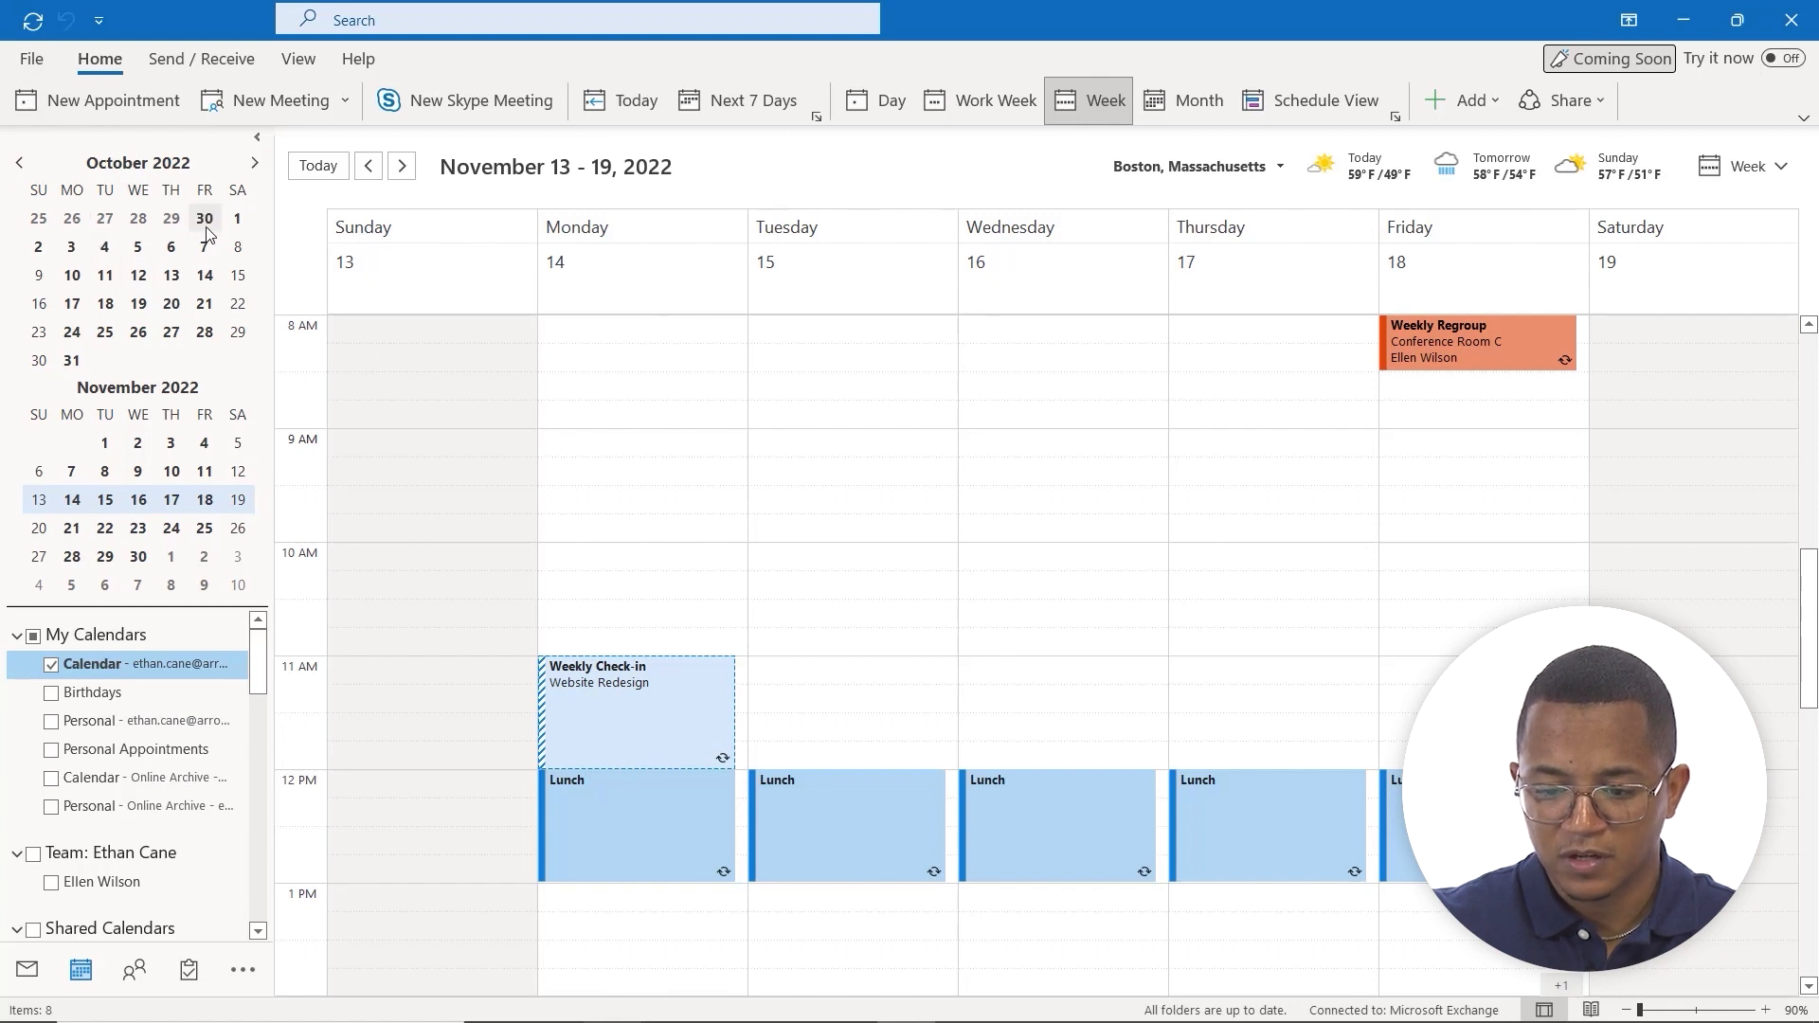
left_click(205, 217)
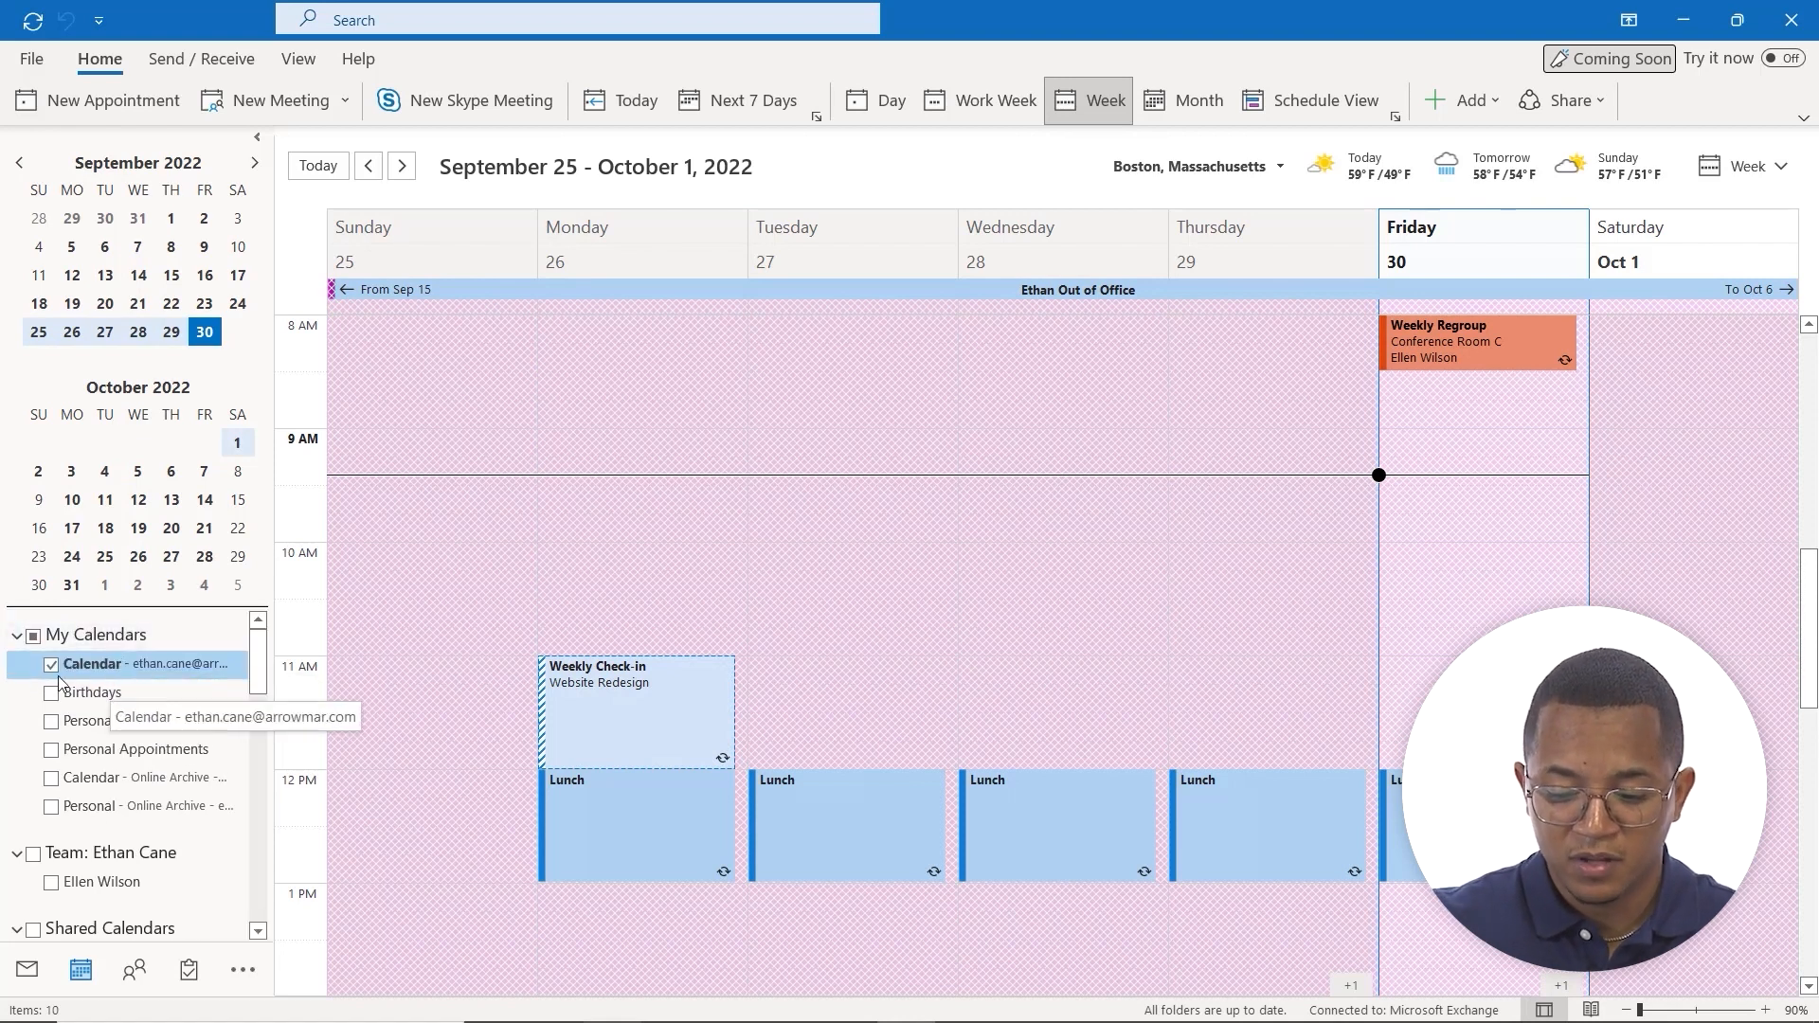
scroll("down", 3)
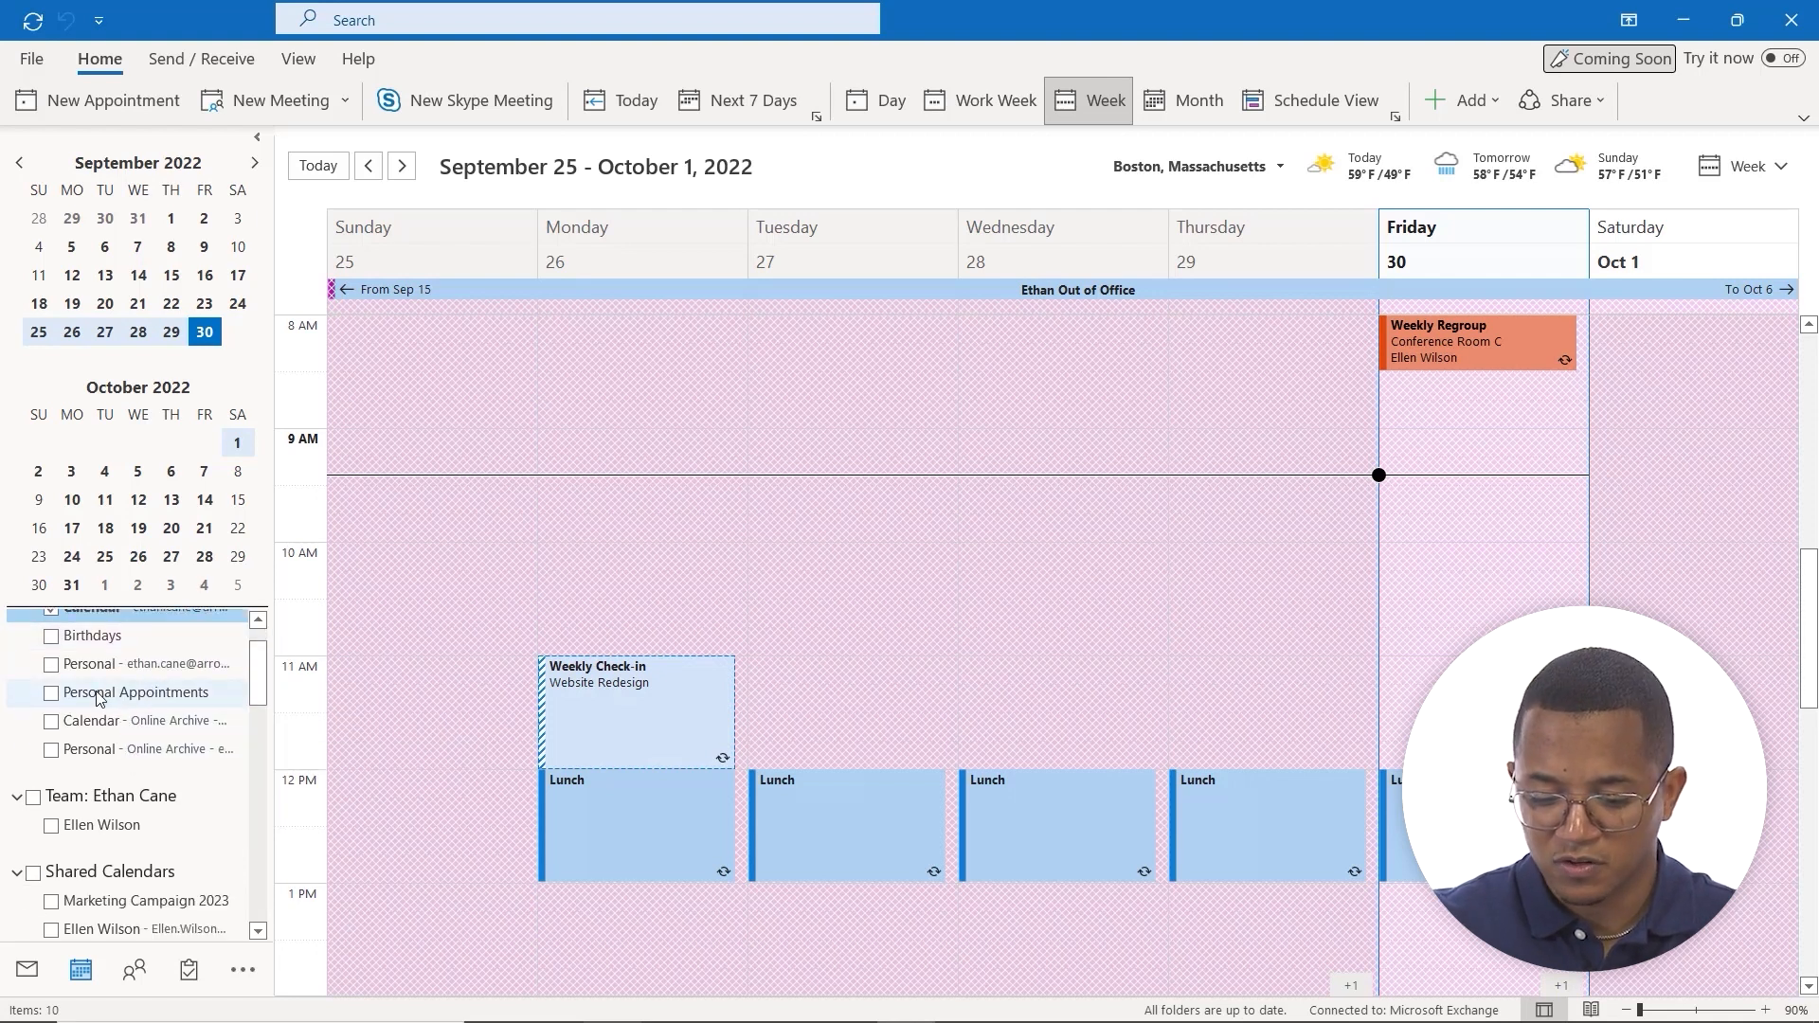
scroll("down", 3)
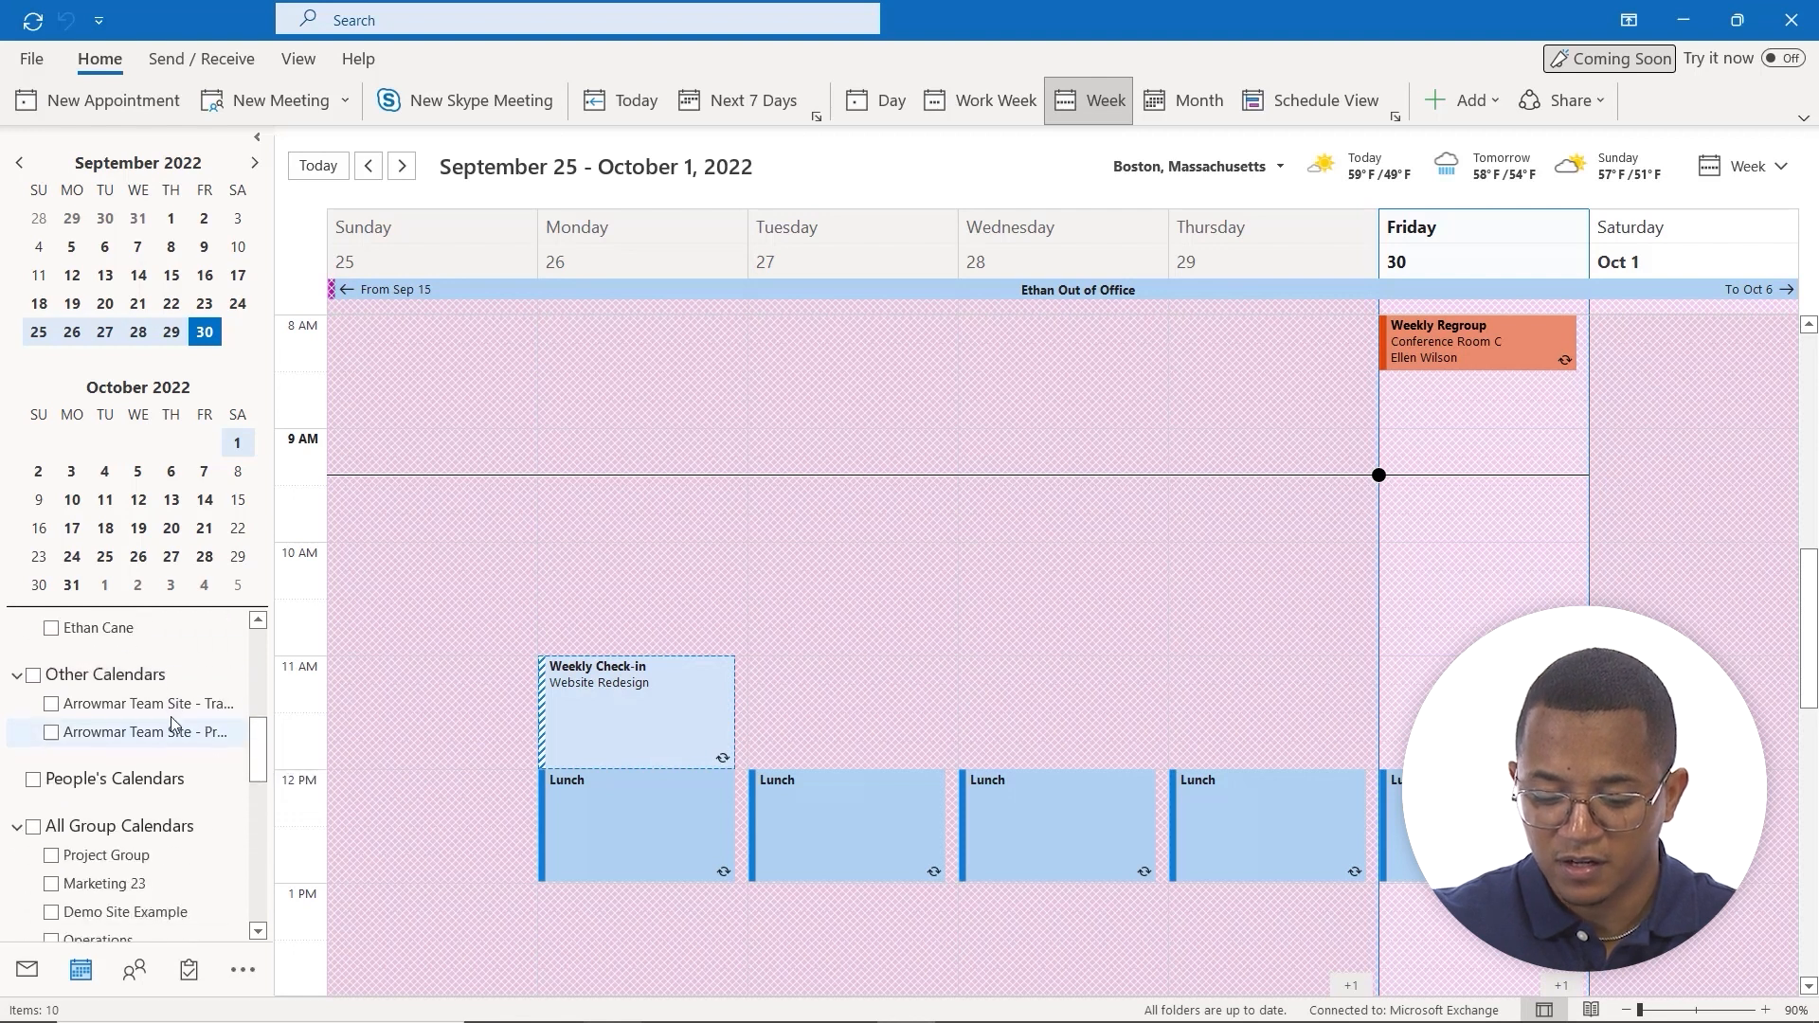
scroll("down", 3)
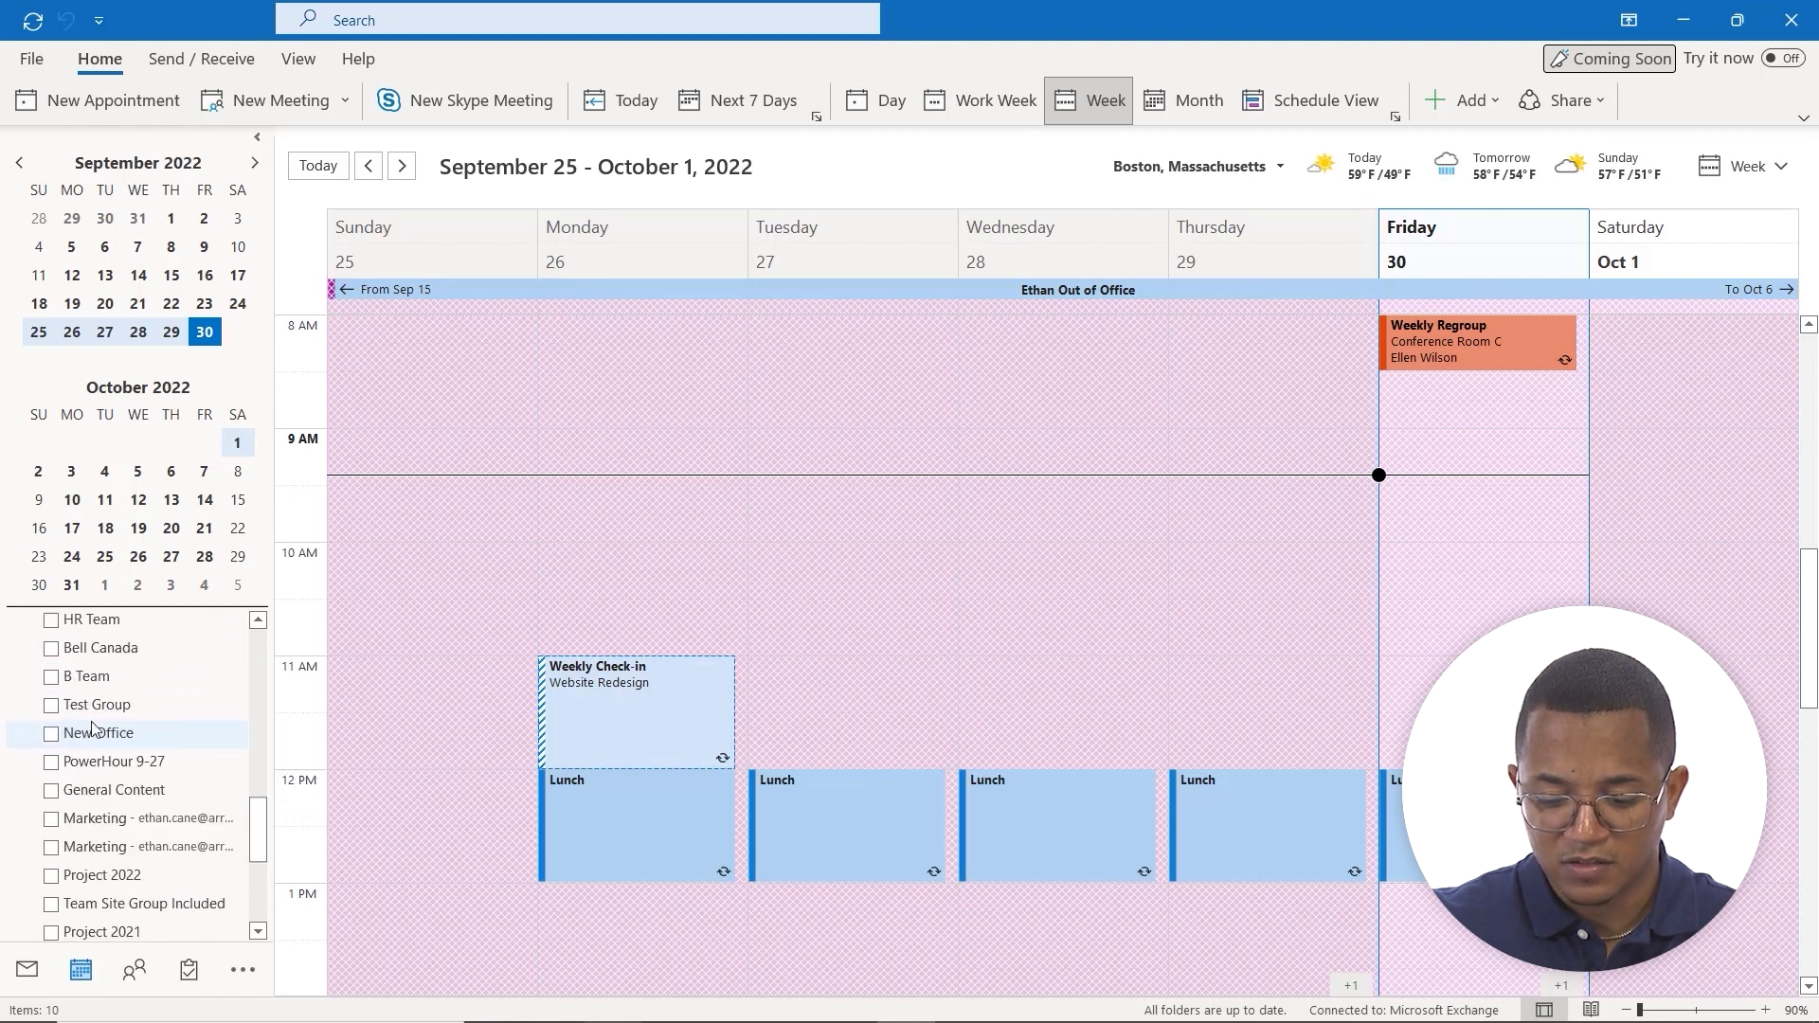
scroll("down", 3)
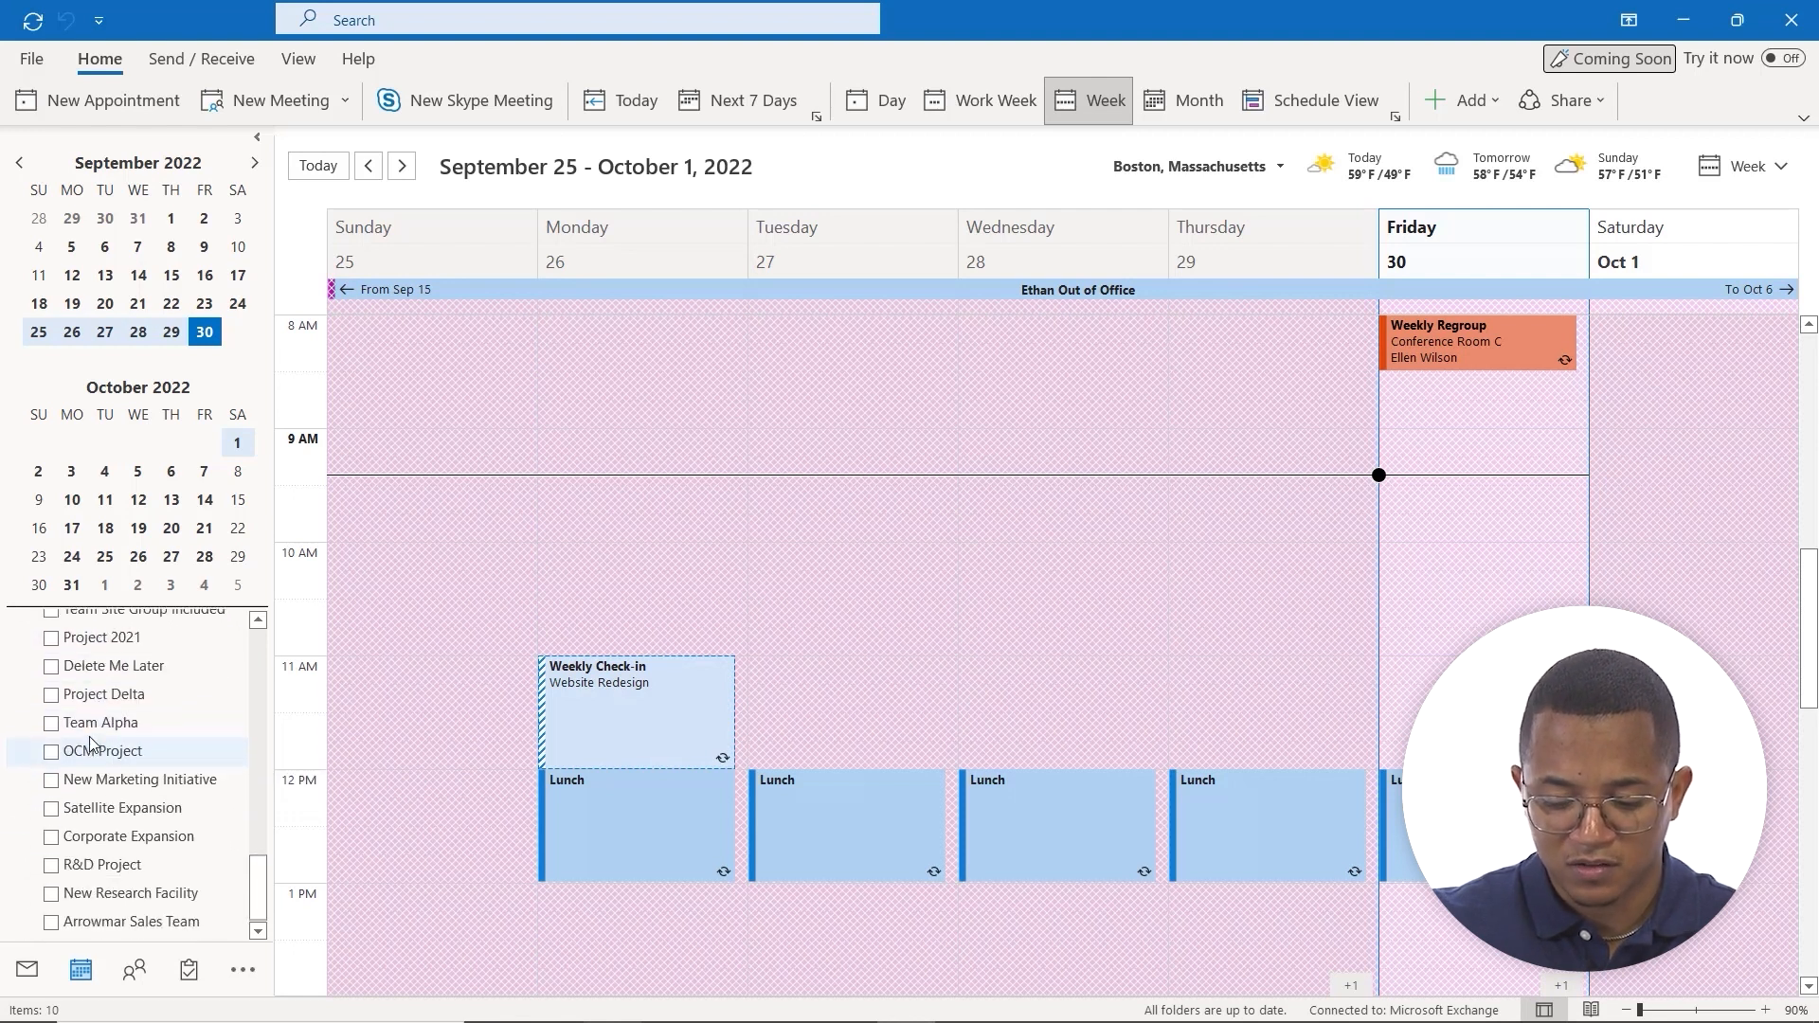
scroll("down", 3)
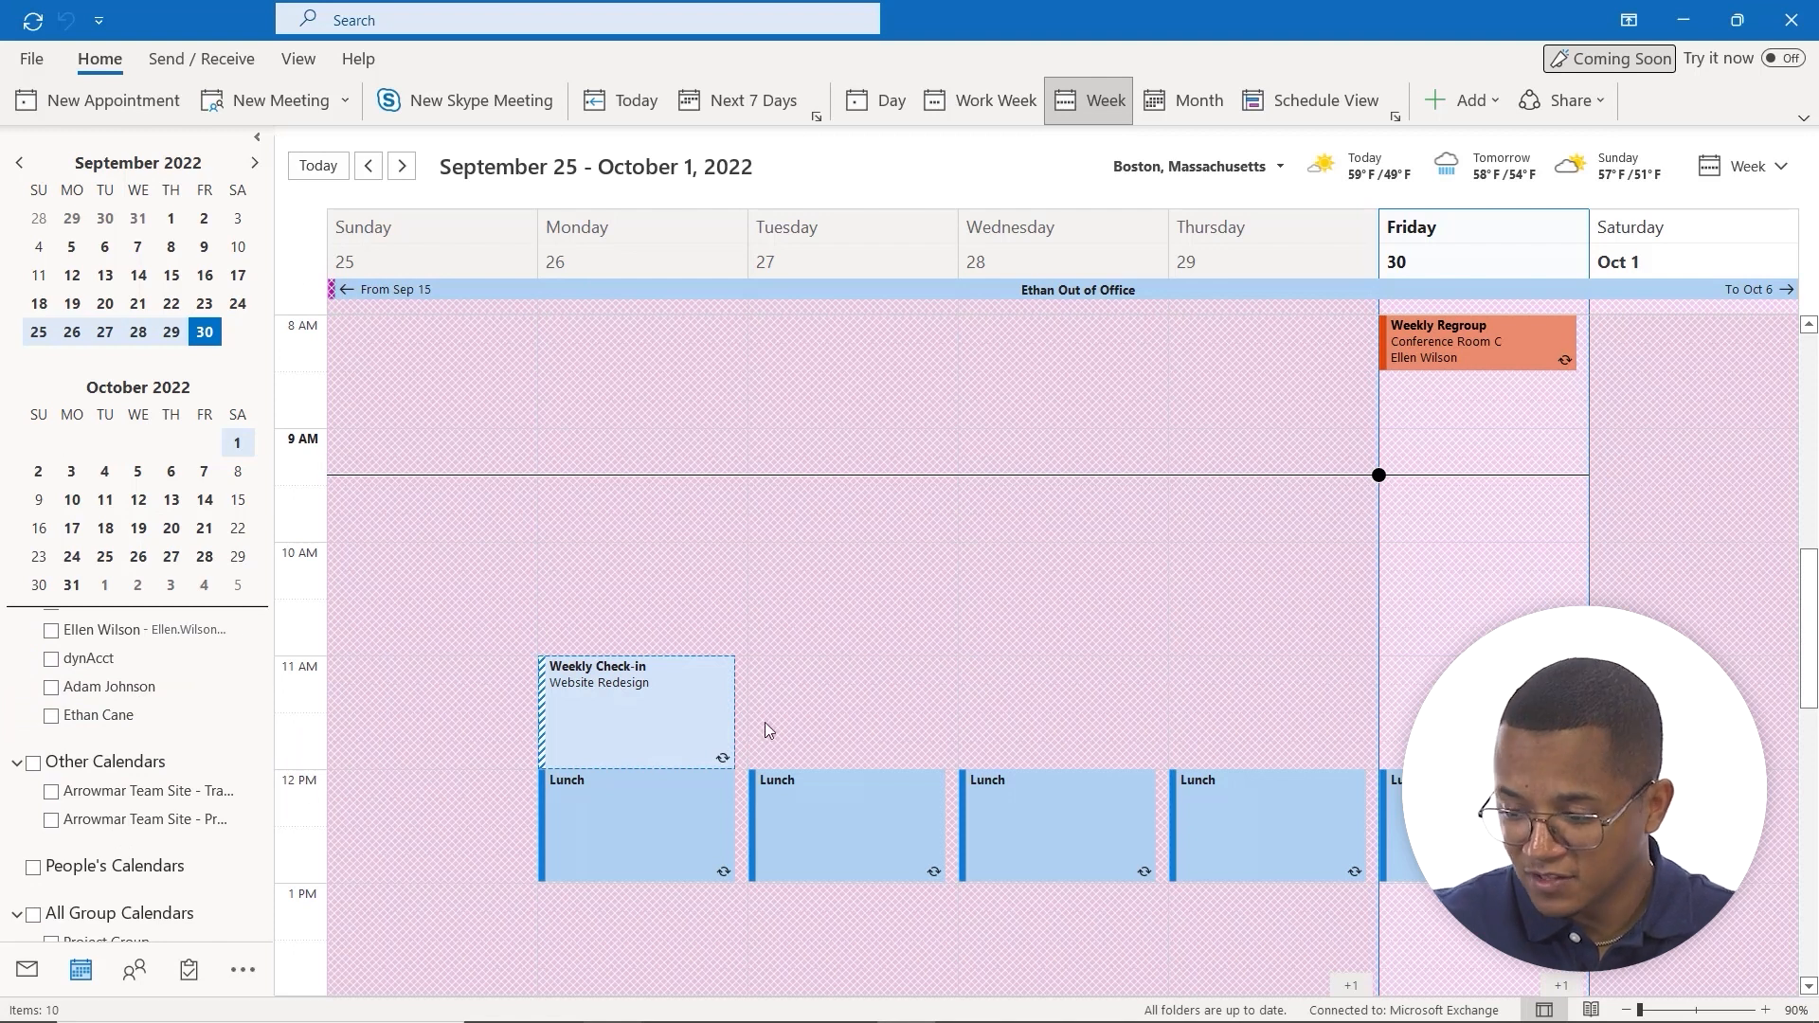
mouse_move(879, 124)
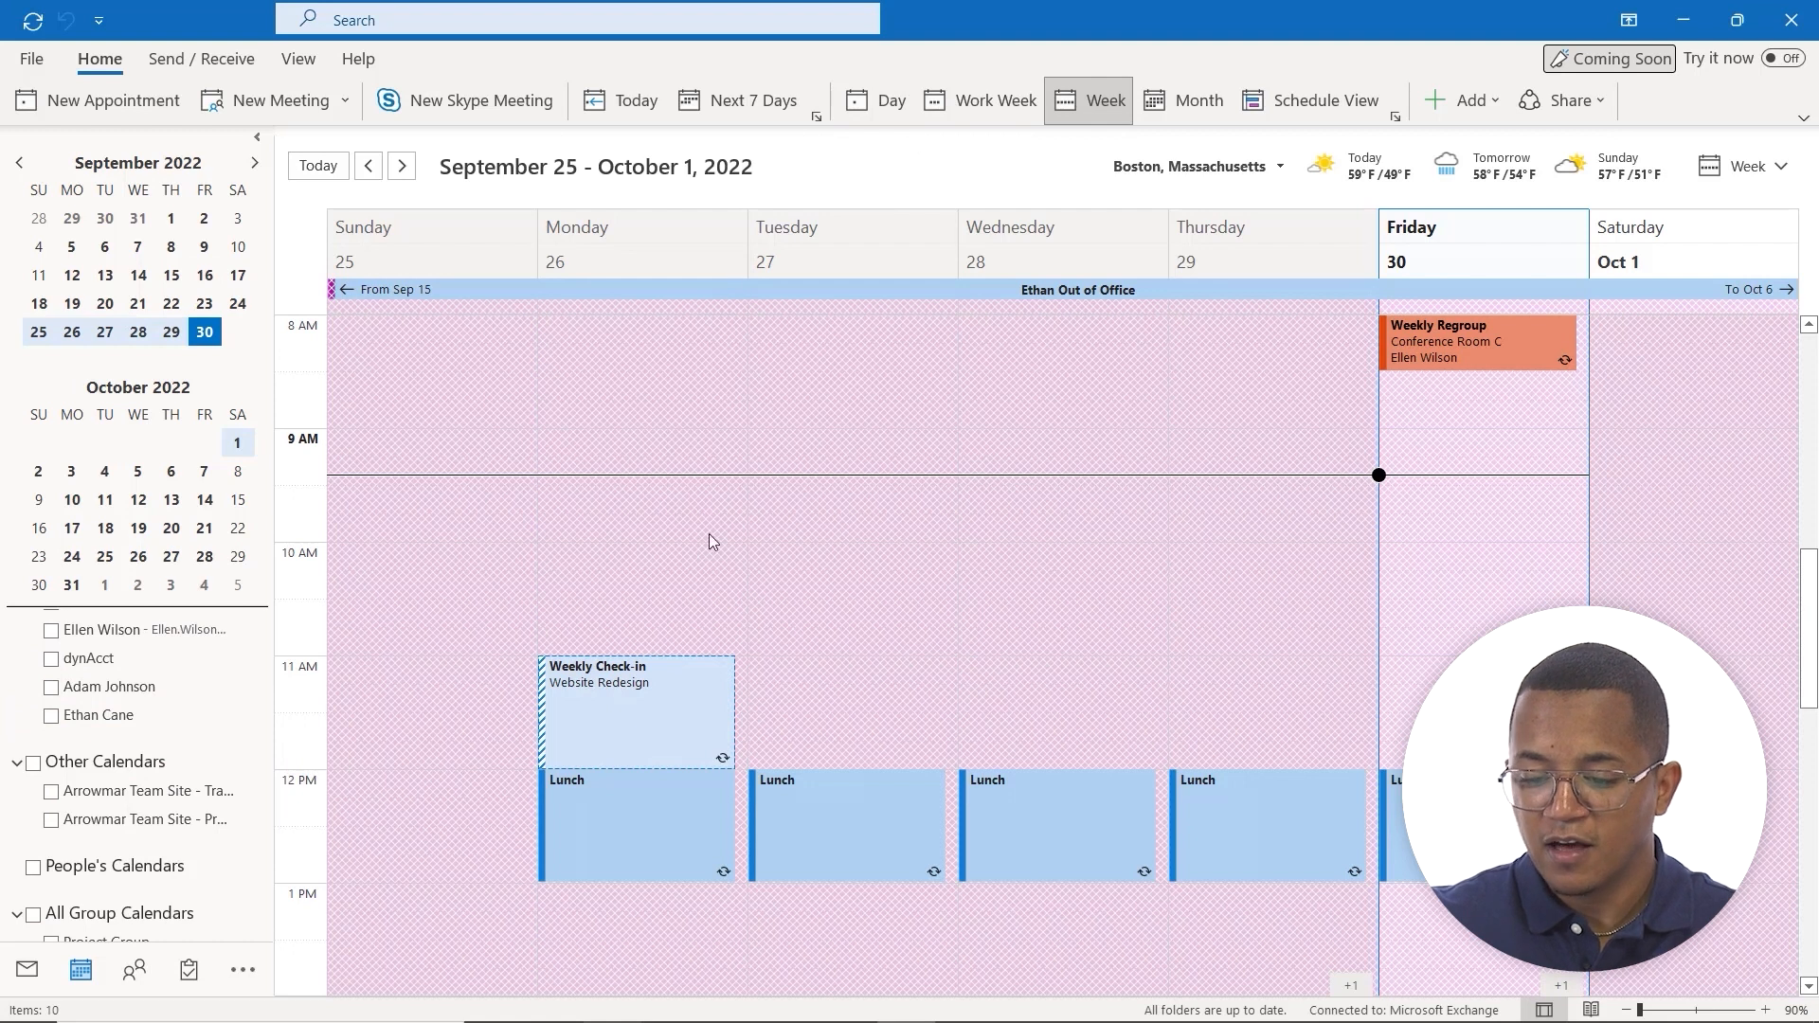
mouse_move(867, 353)
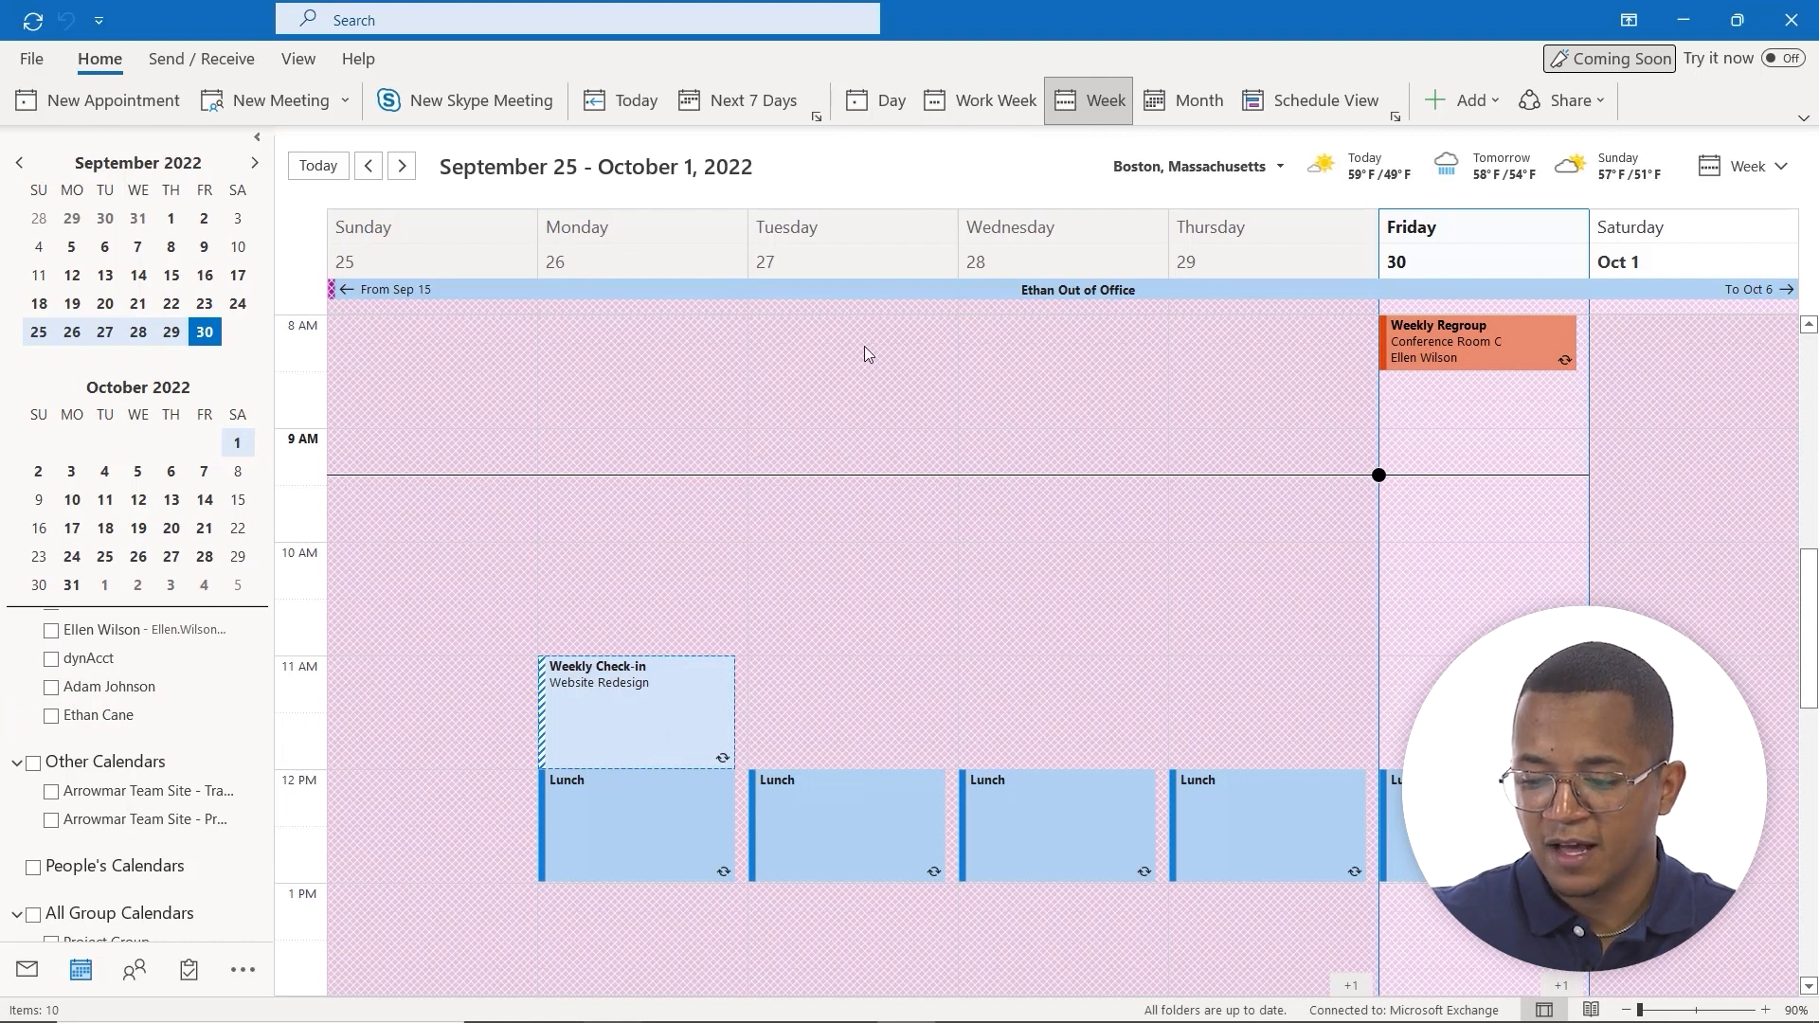
mouse_move(927, 63)
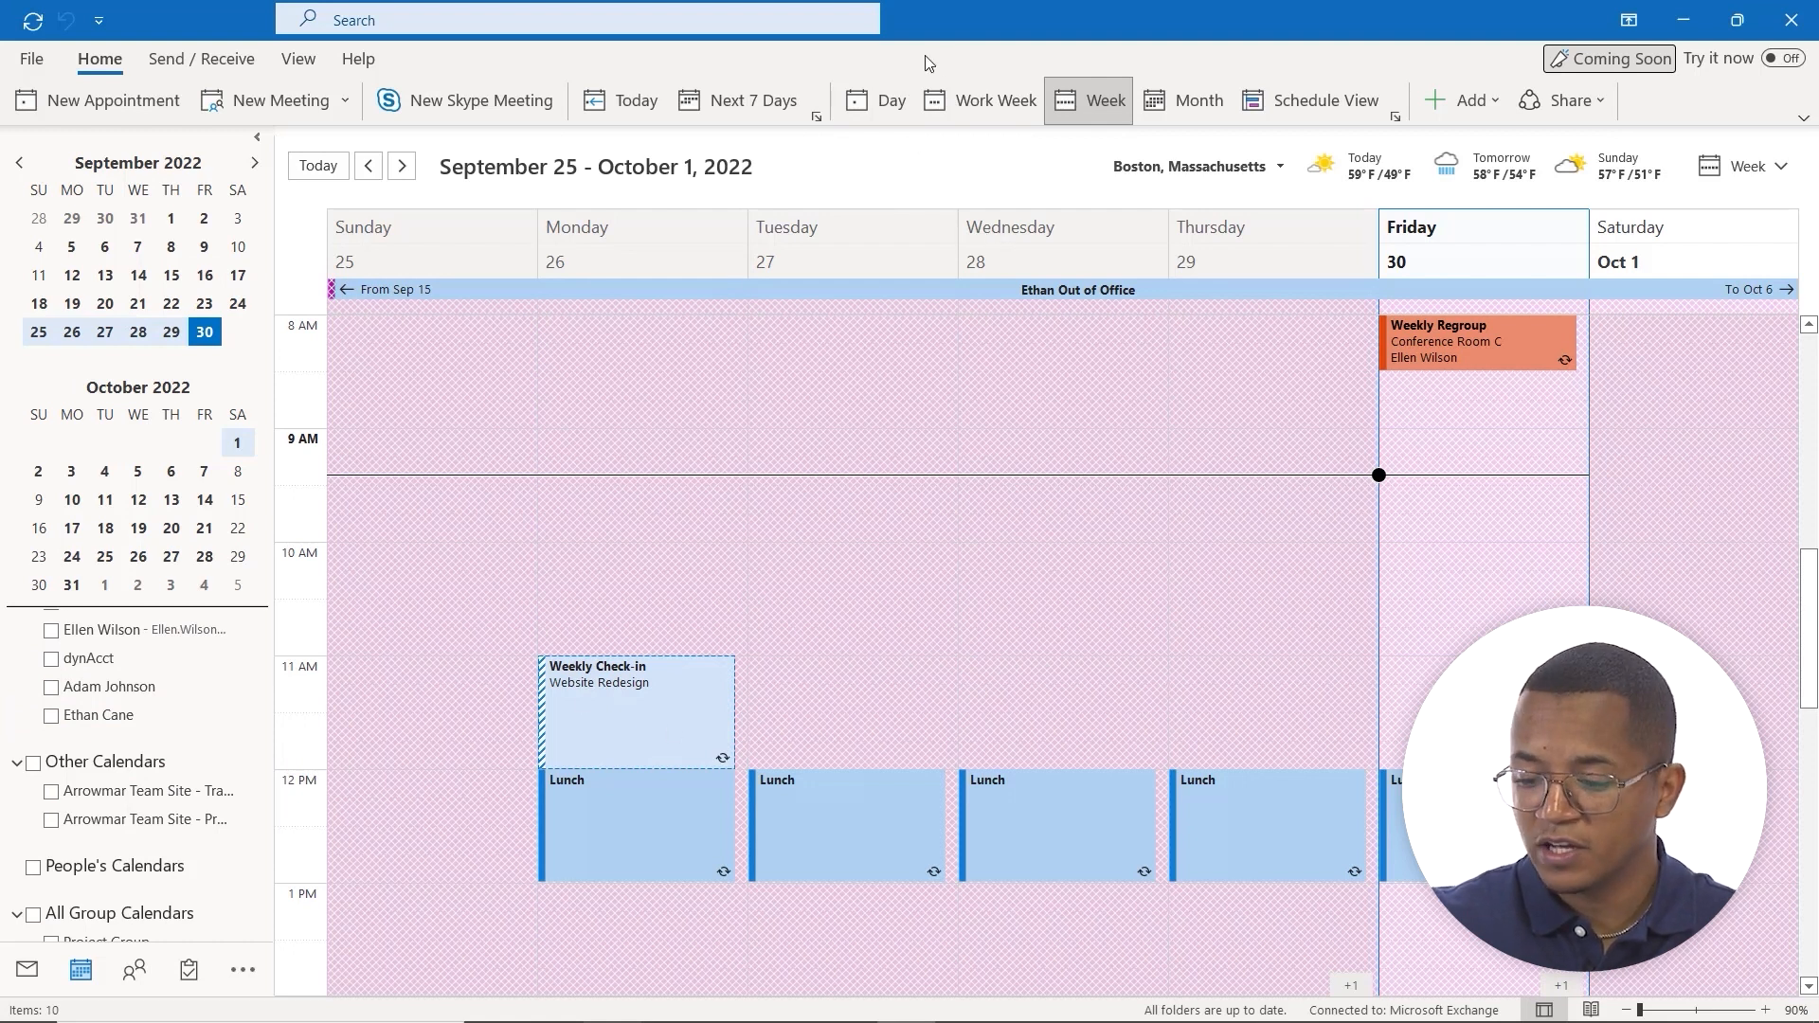
mouse_move(1033, 171)
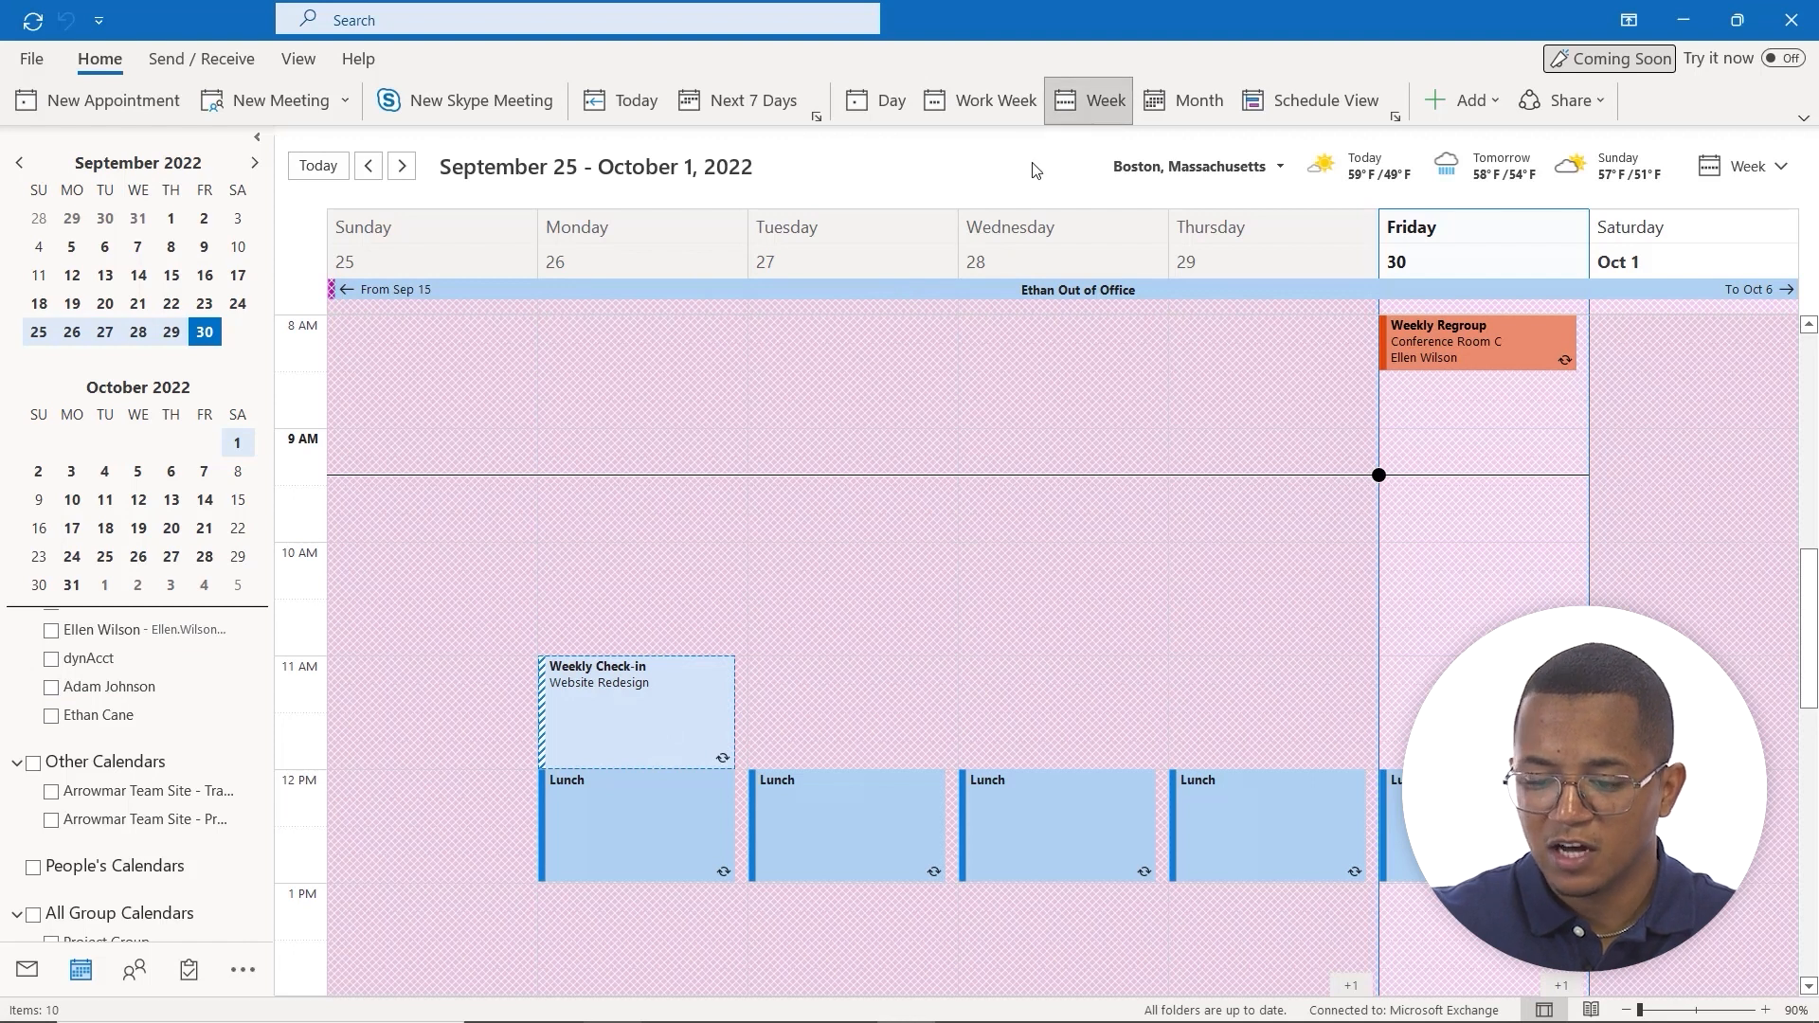
mouse_move(888, 94)
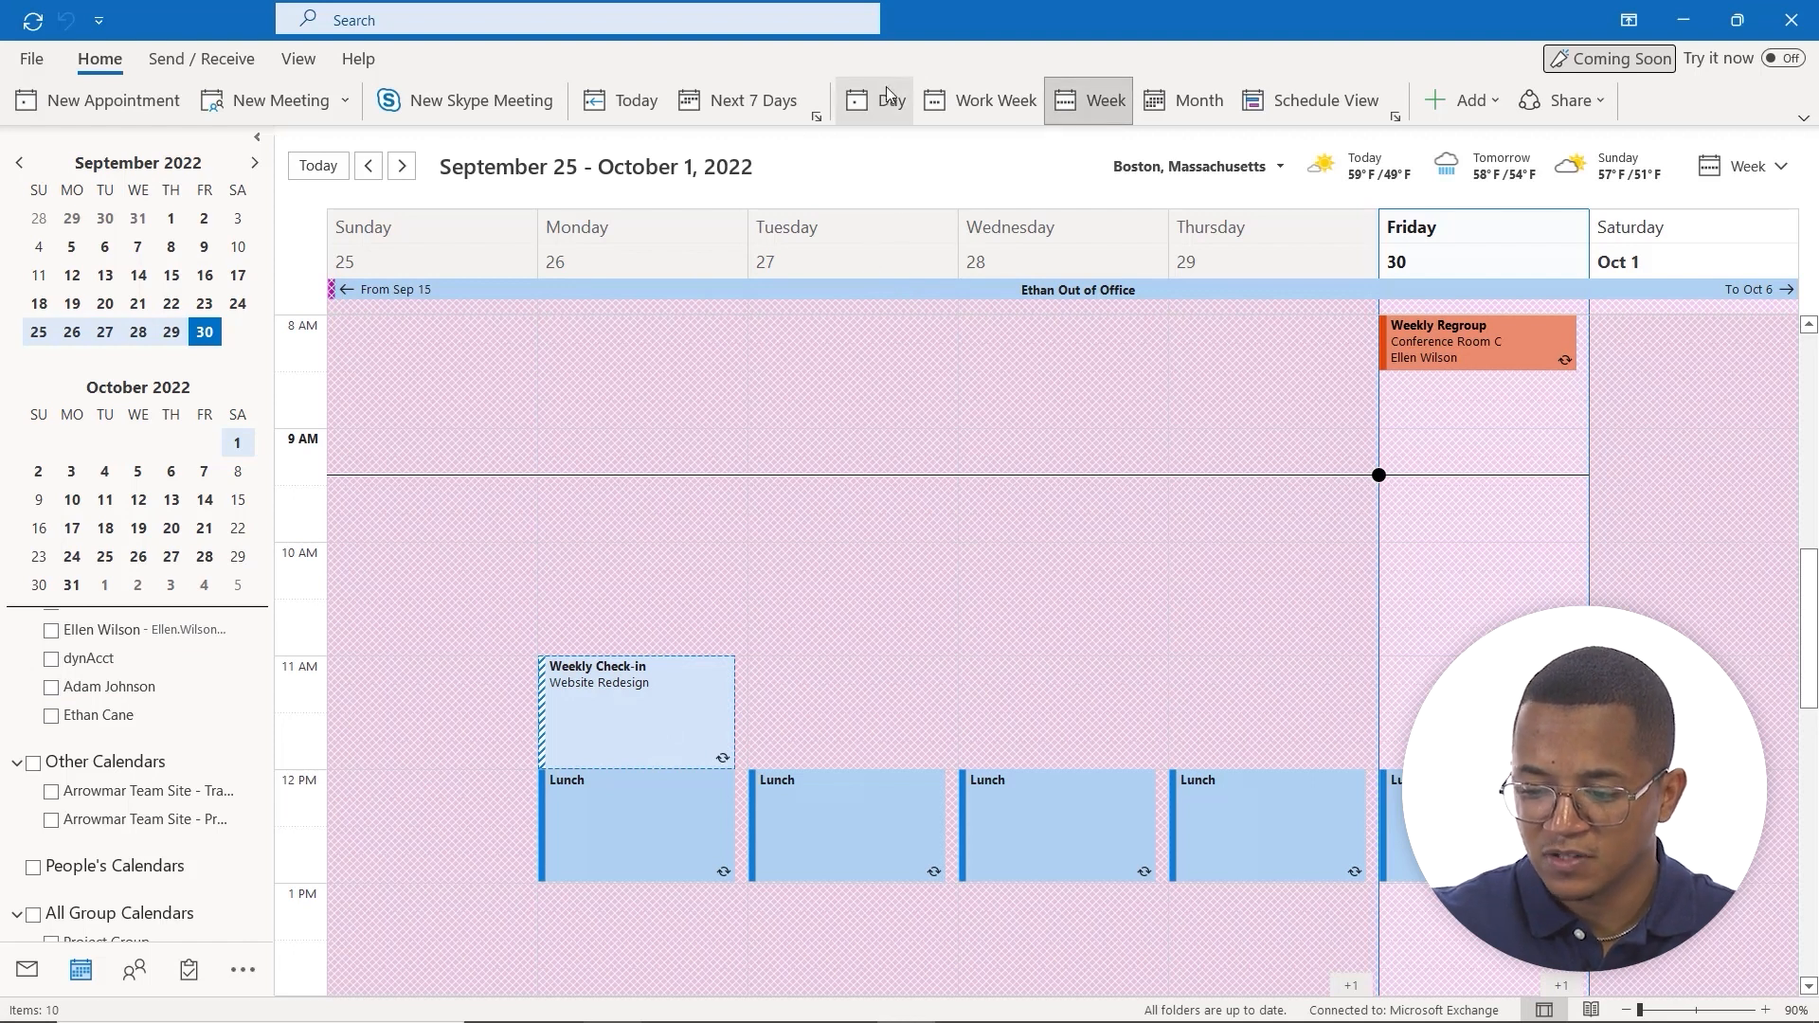
Step: Cycle through Day, Work Week, Week and Work Week layouts, ending in September 2022 Month view
left_click(883, 99)
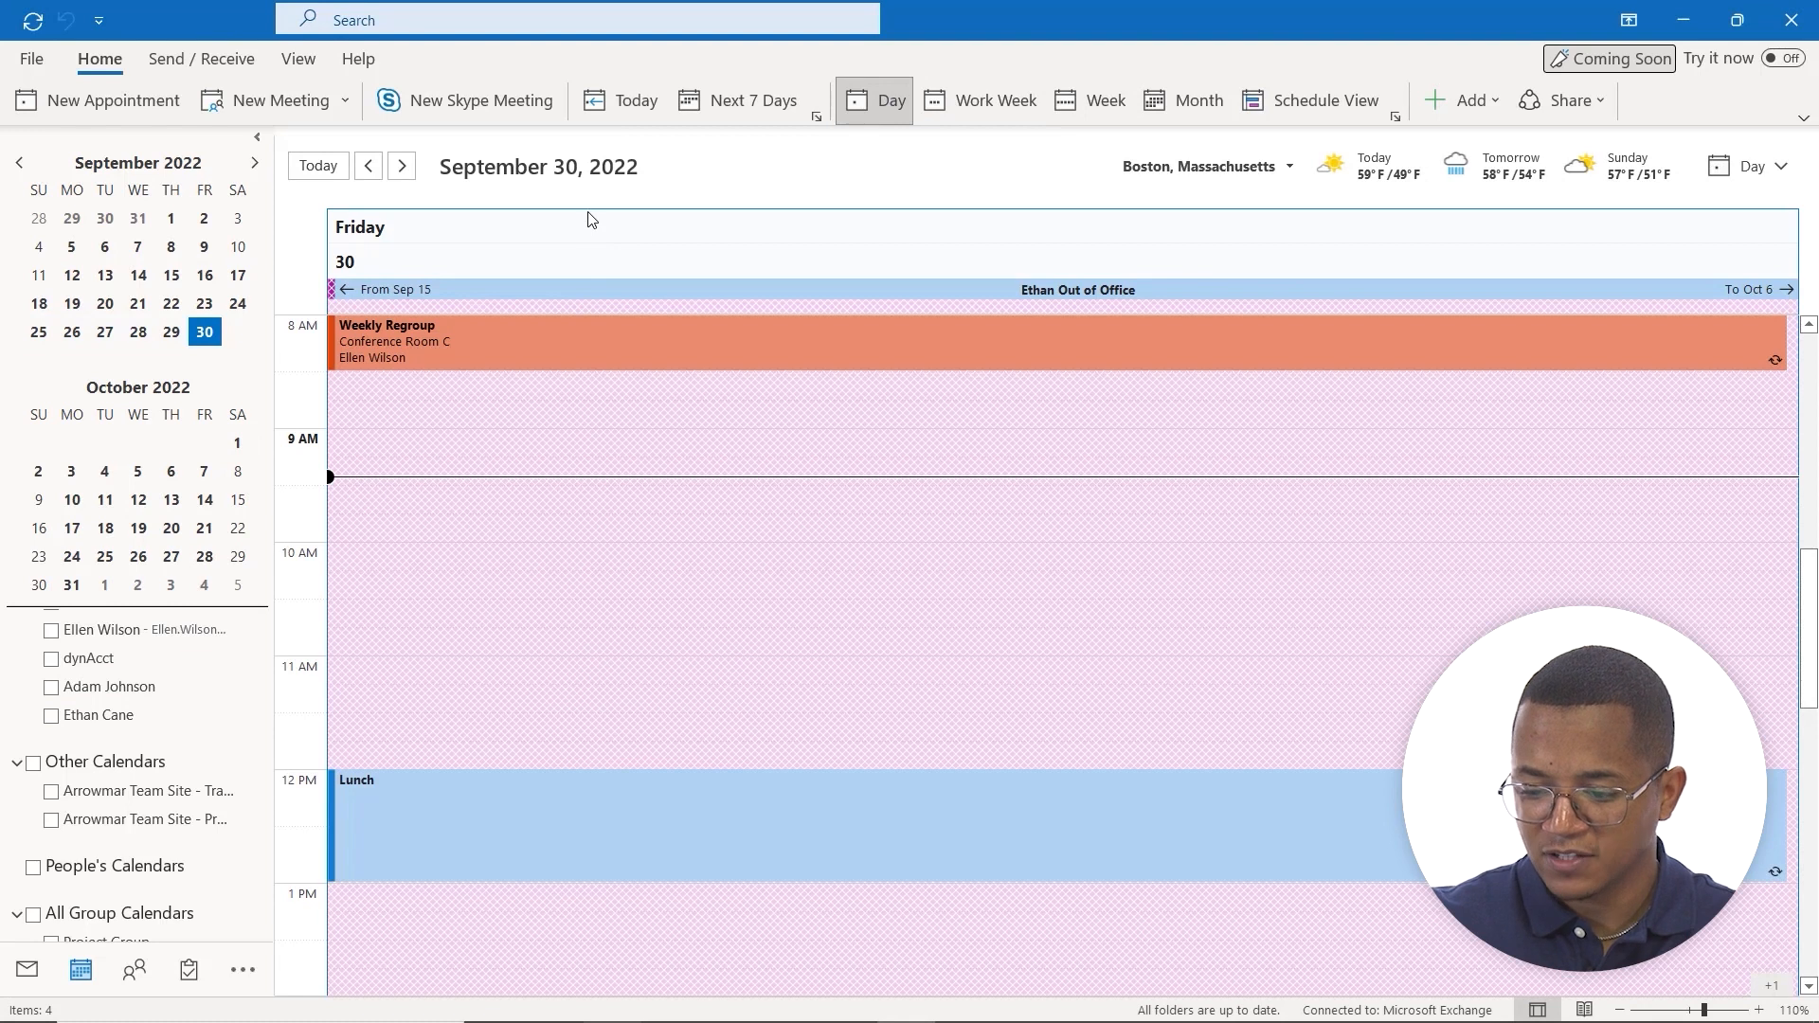
mouse_move(851, 304)
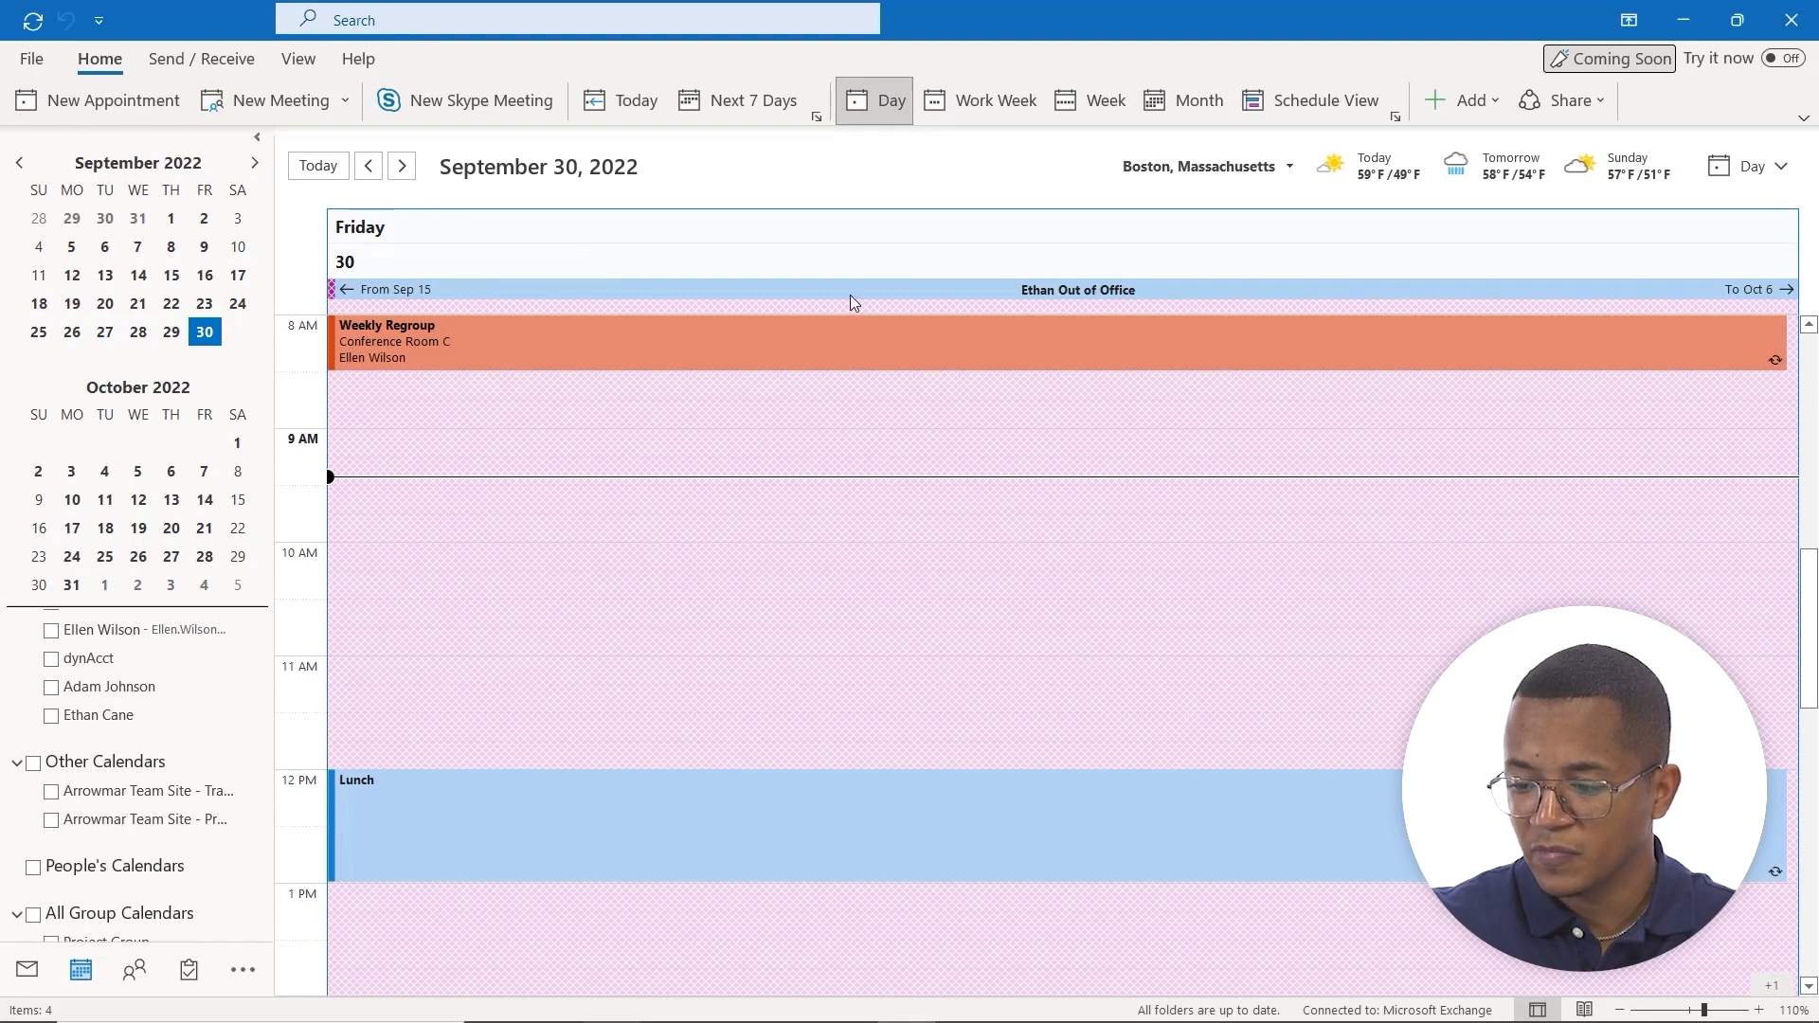
left_click(994, 99)
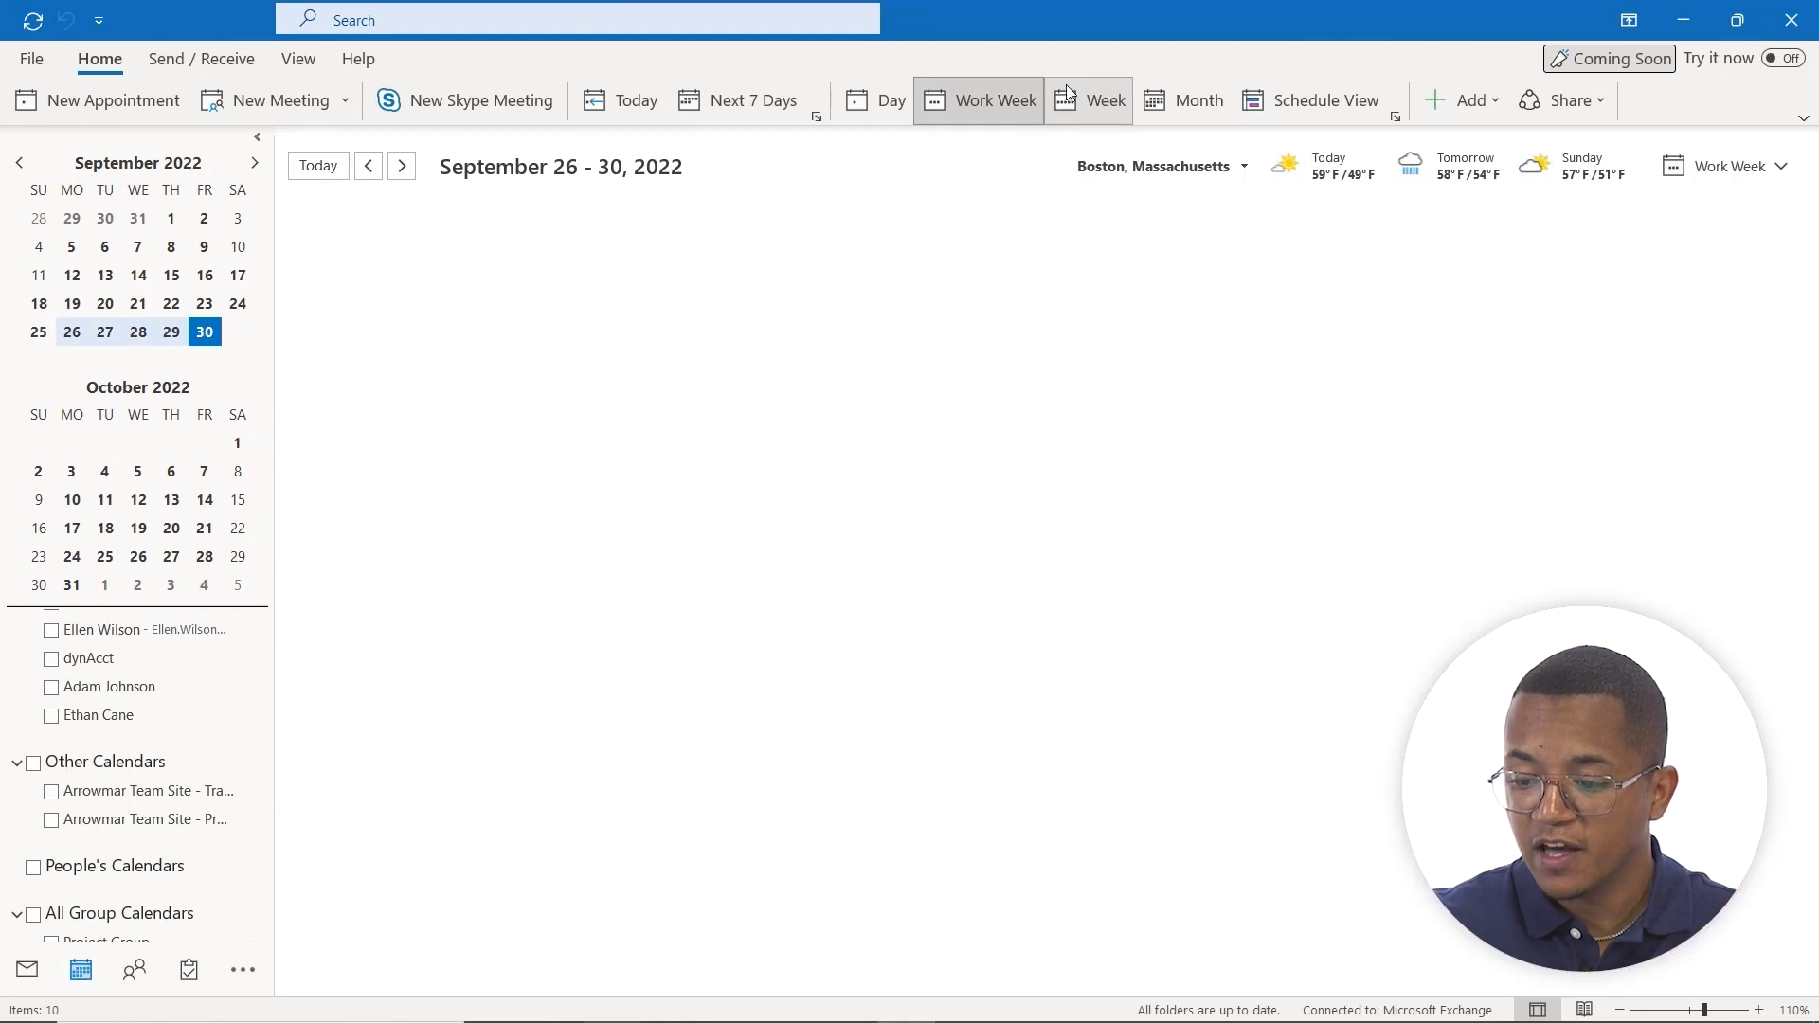
left_click(994, 100)
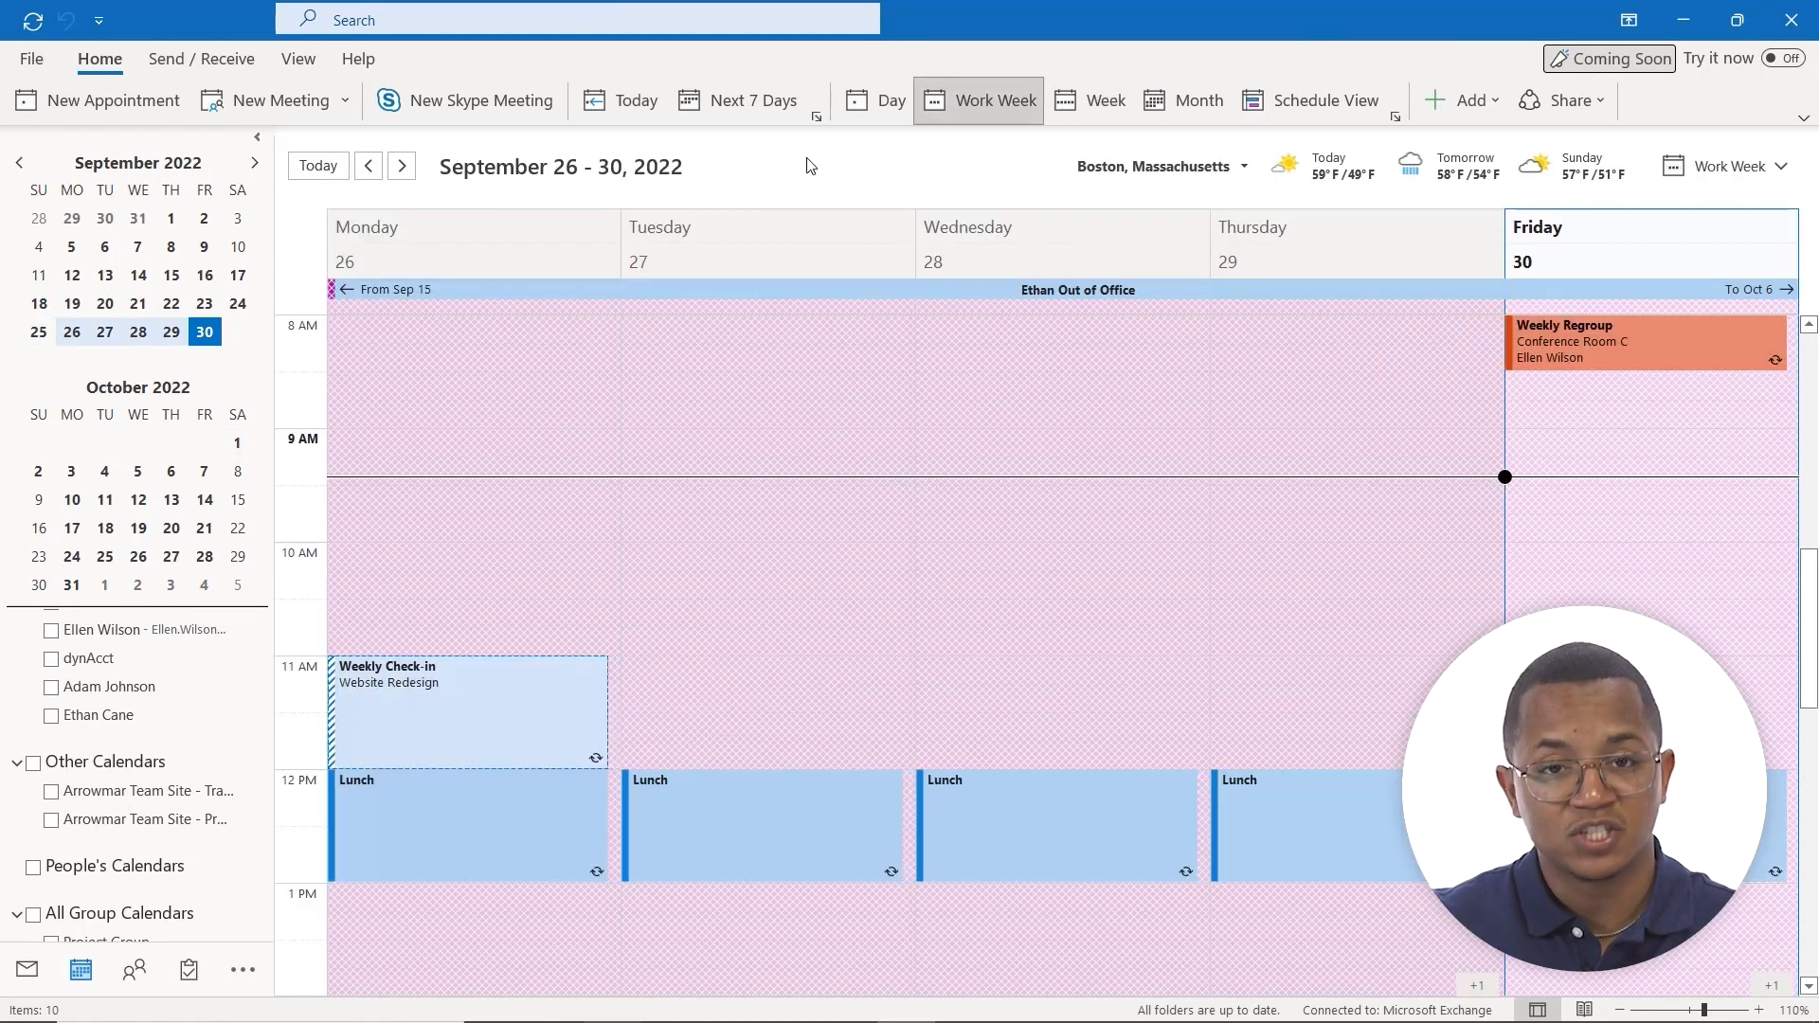
left_click(1100, 99)
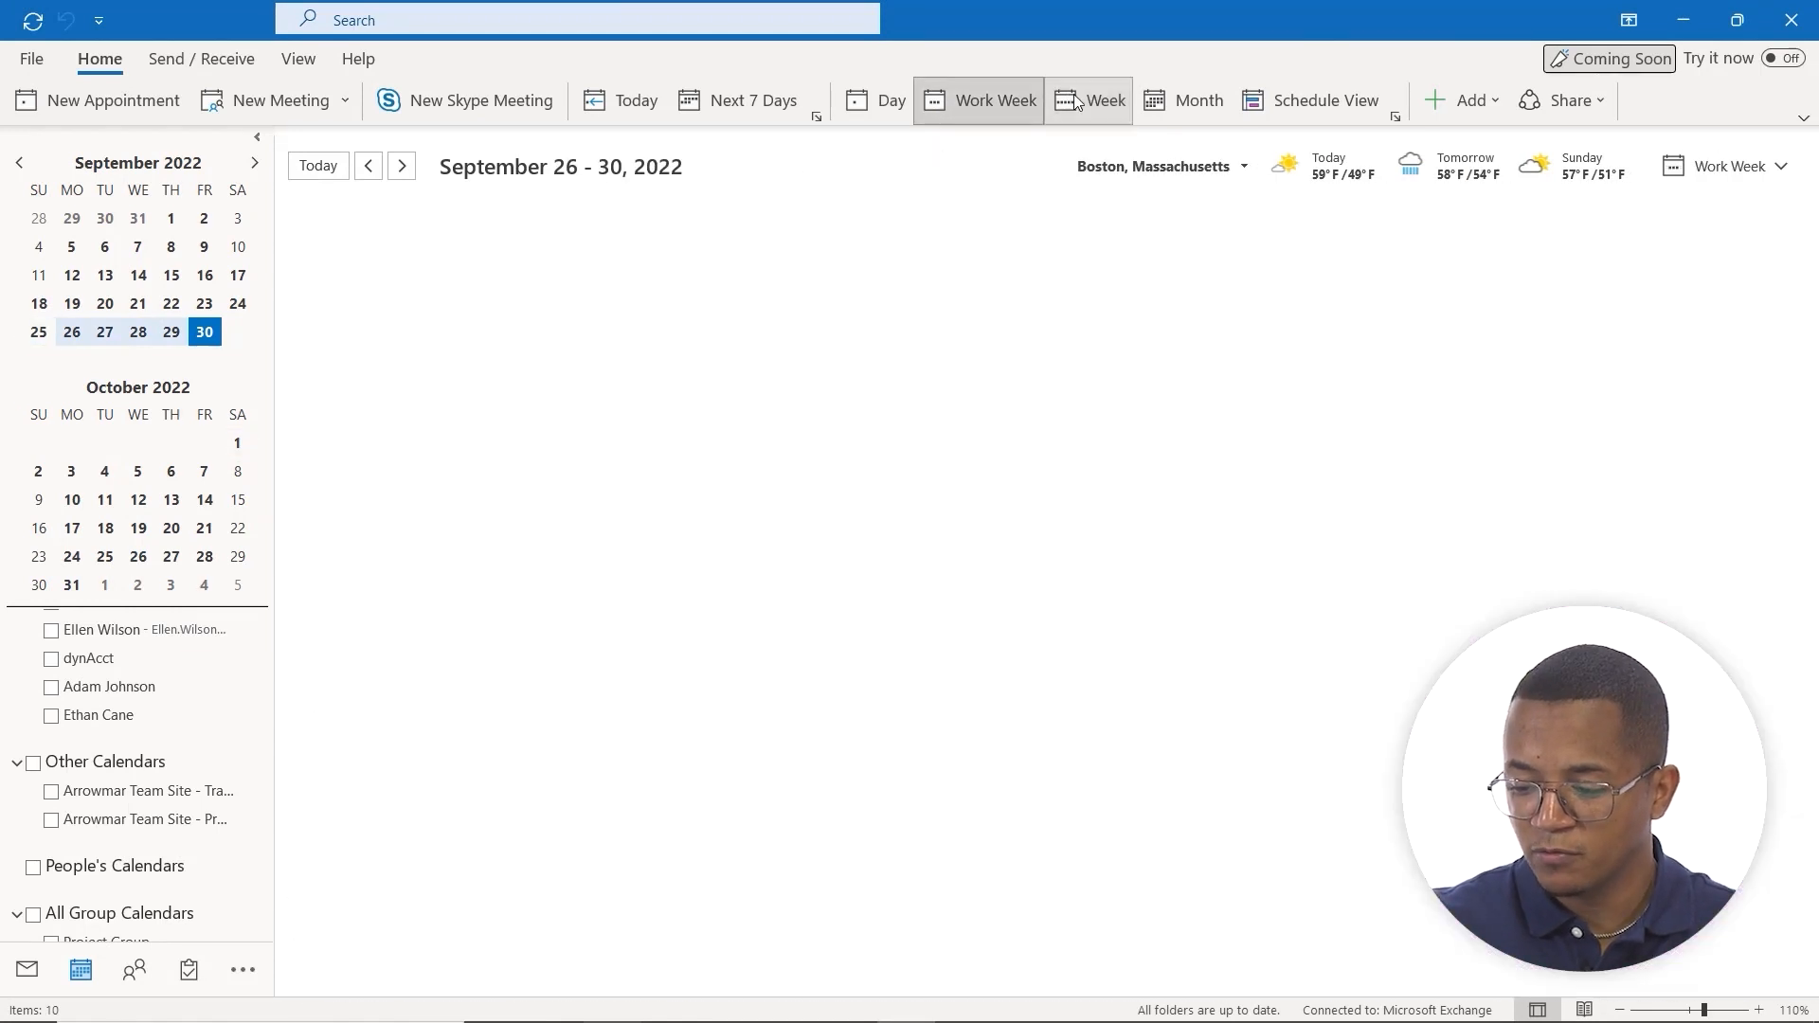
left_click(1103, 99)
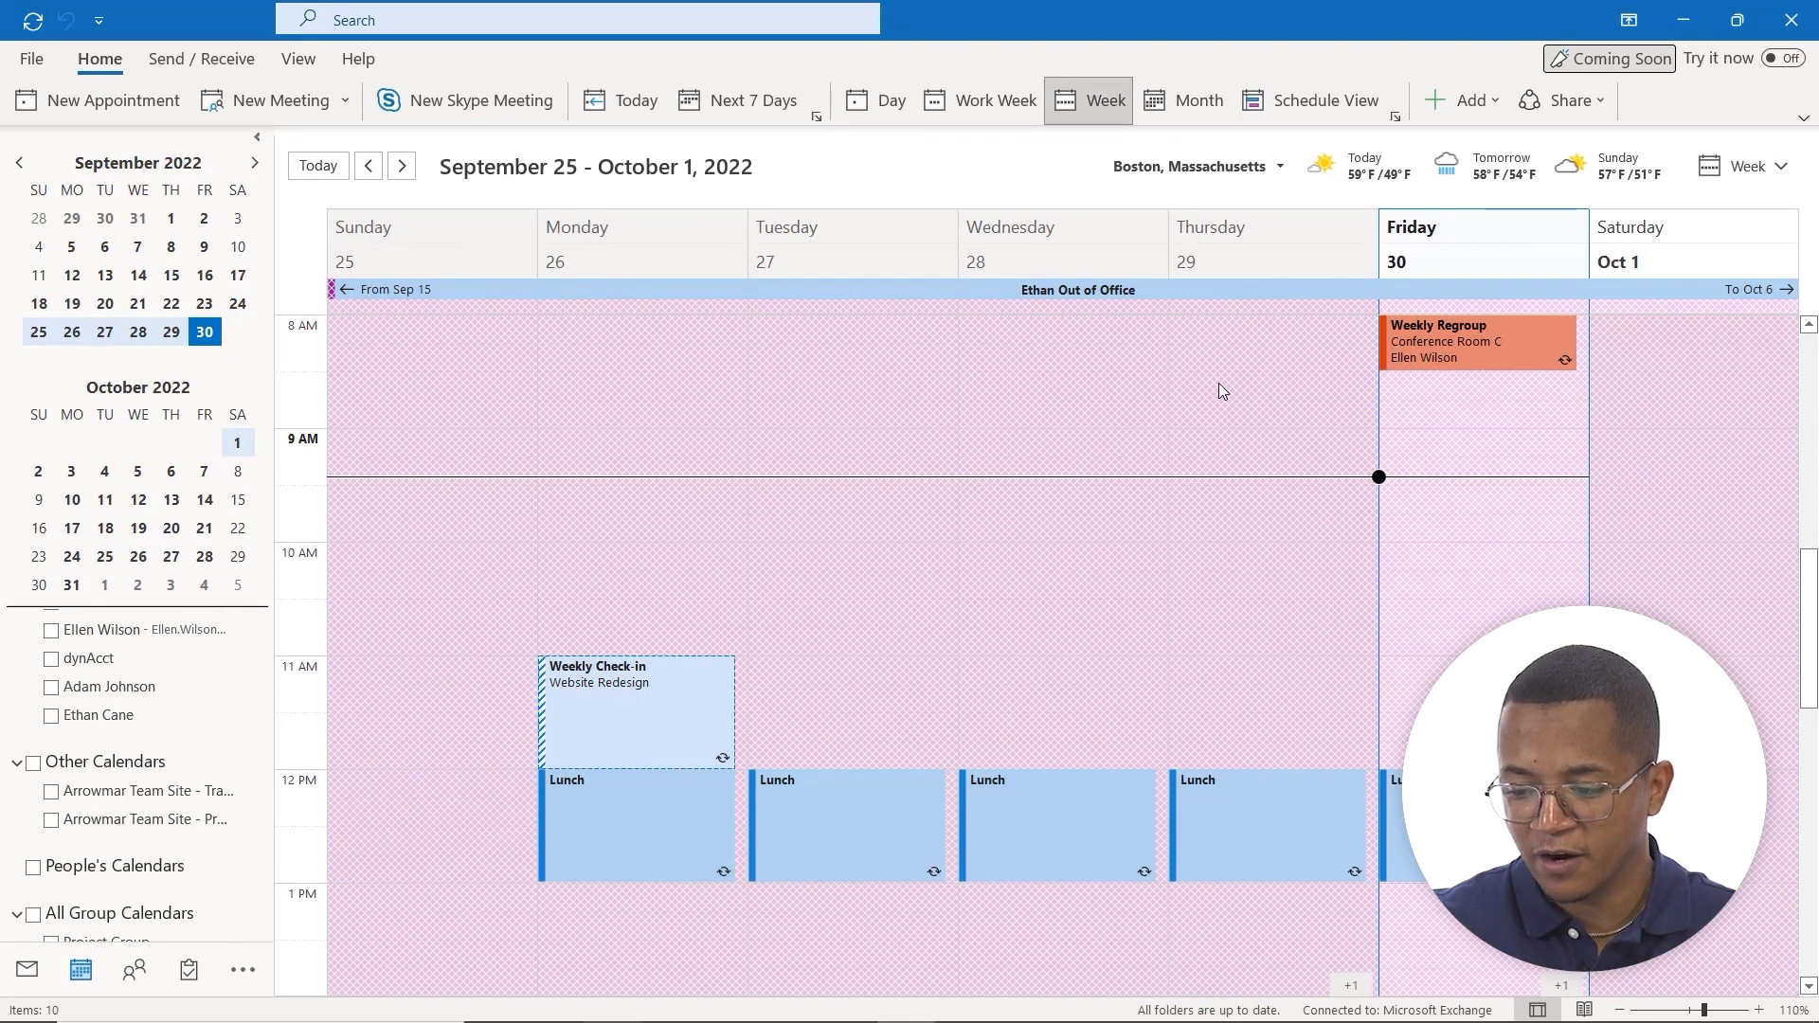
left_click(996, 100)
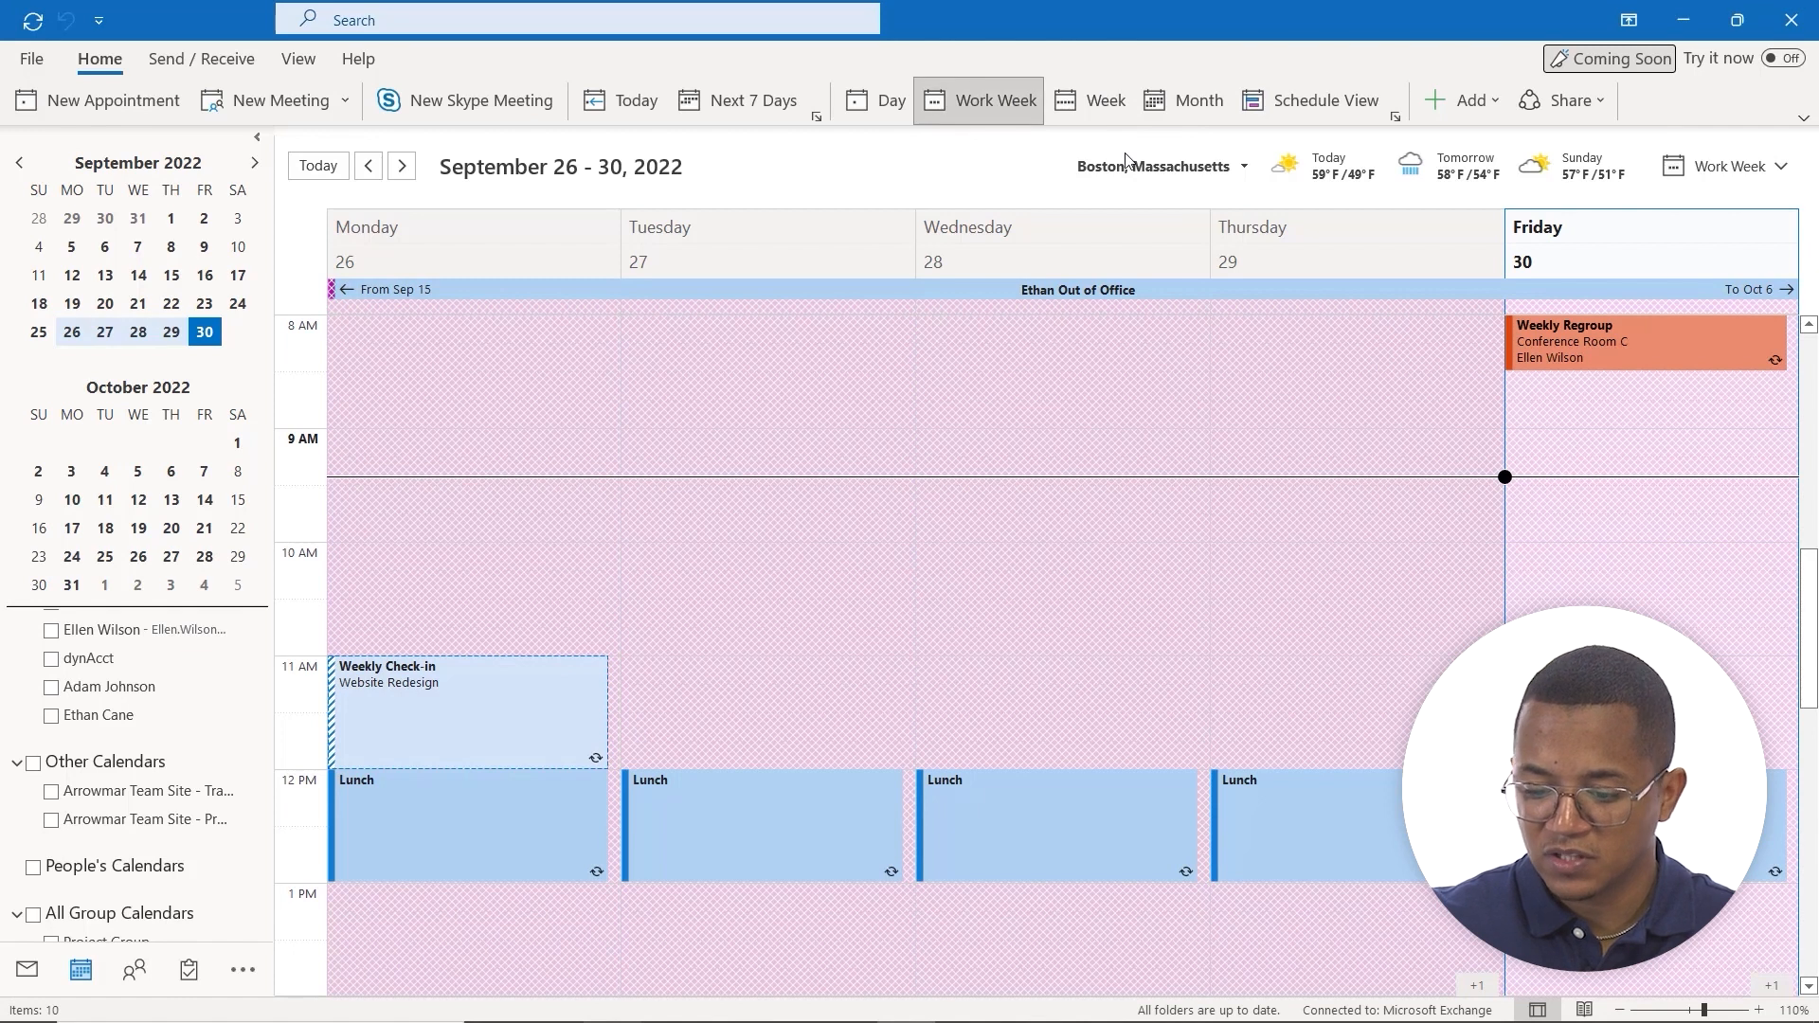
left_click(1198, 100)
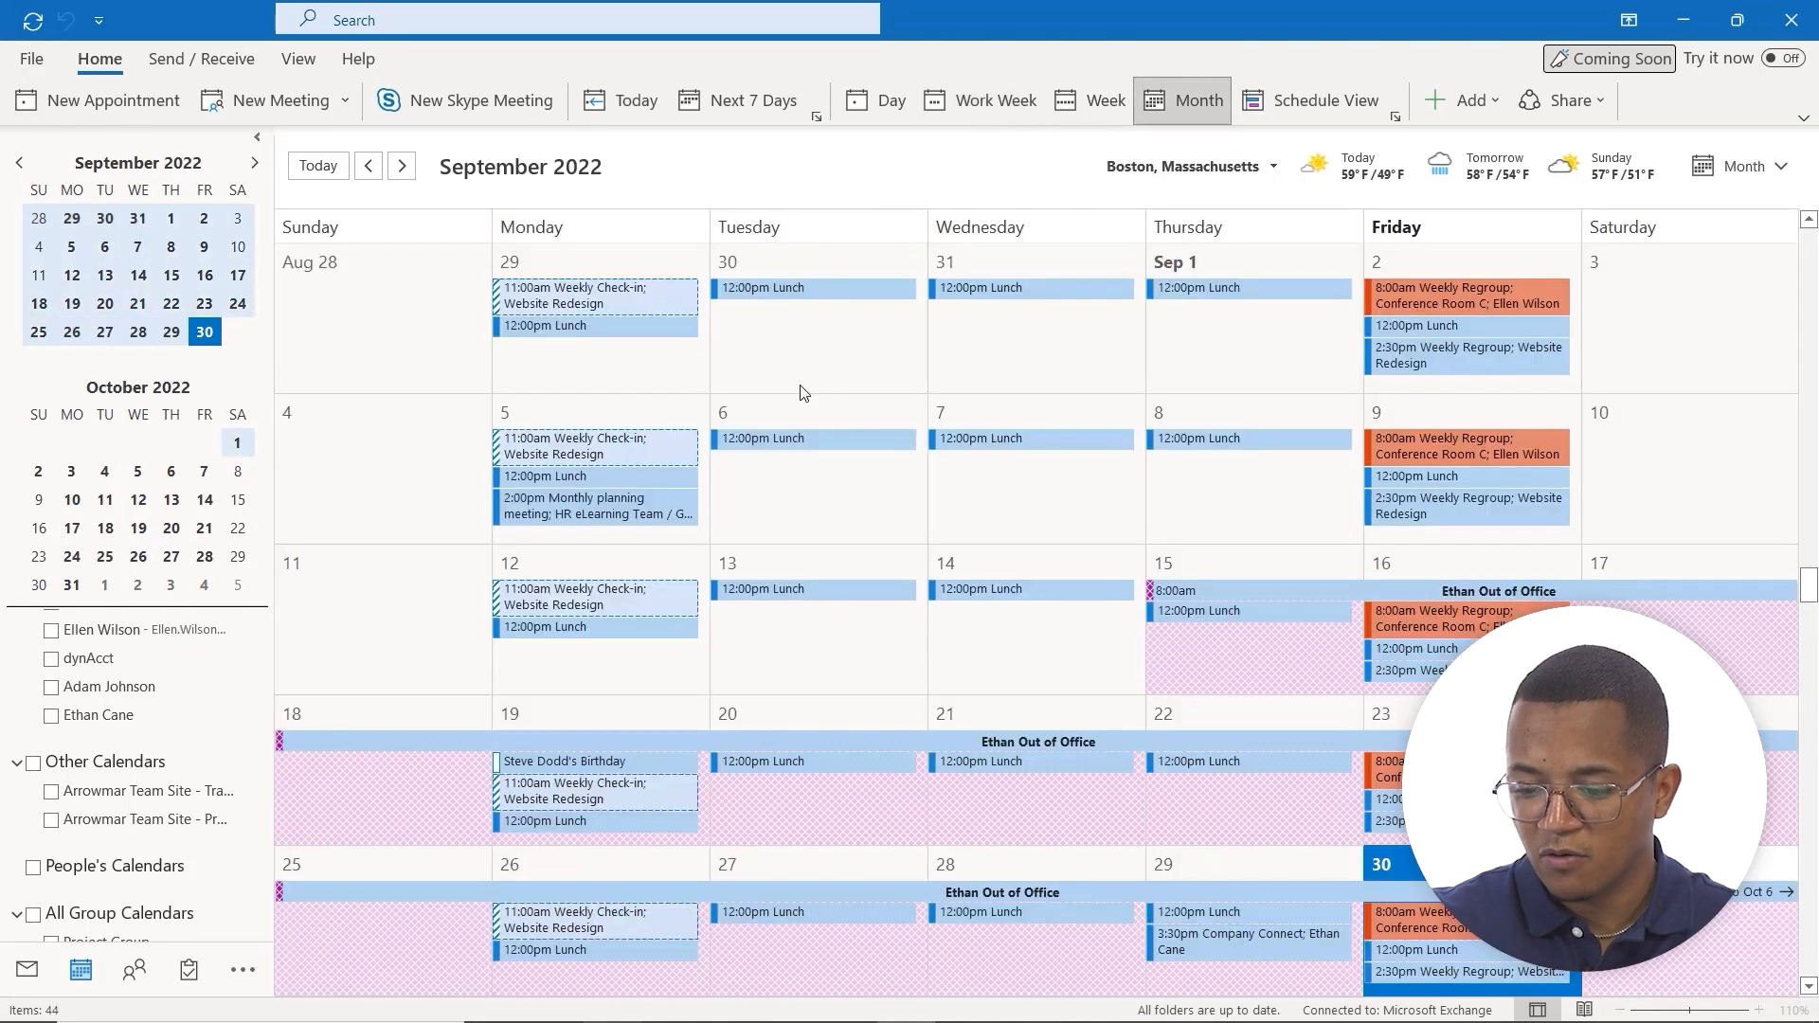
Step: Switch to Schedule View showing Friday, September 30, 2022 along an hourly timeline
left_click(1314, 99)
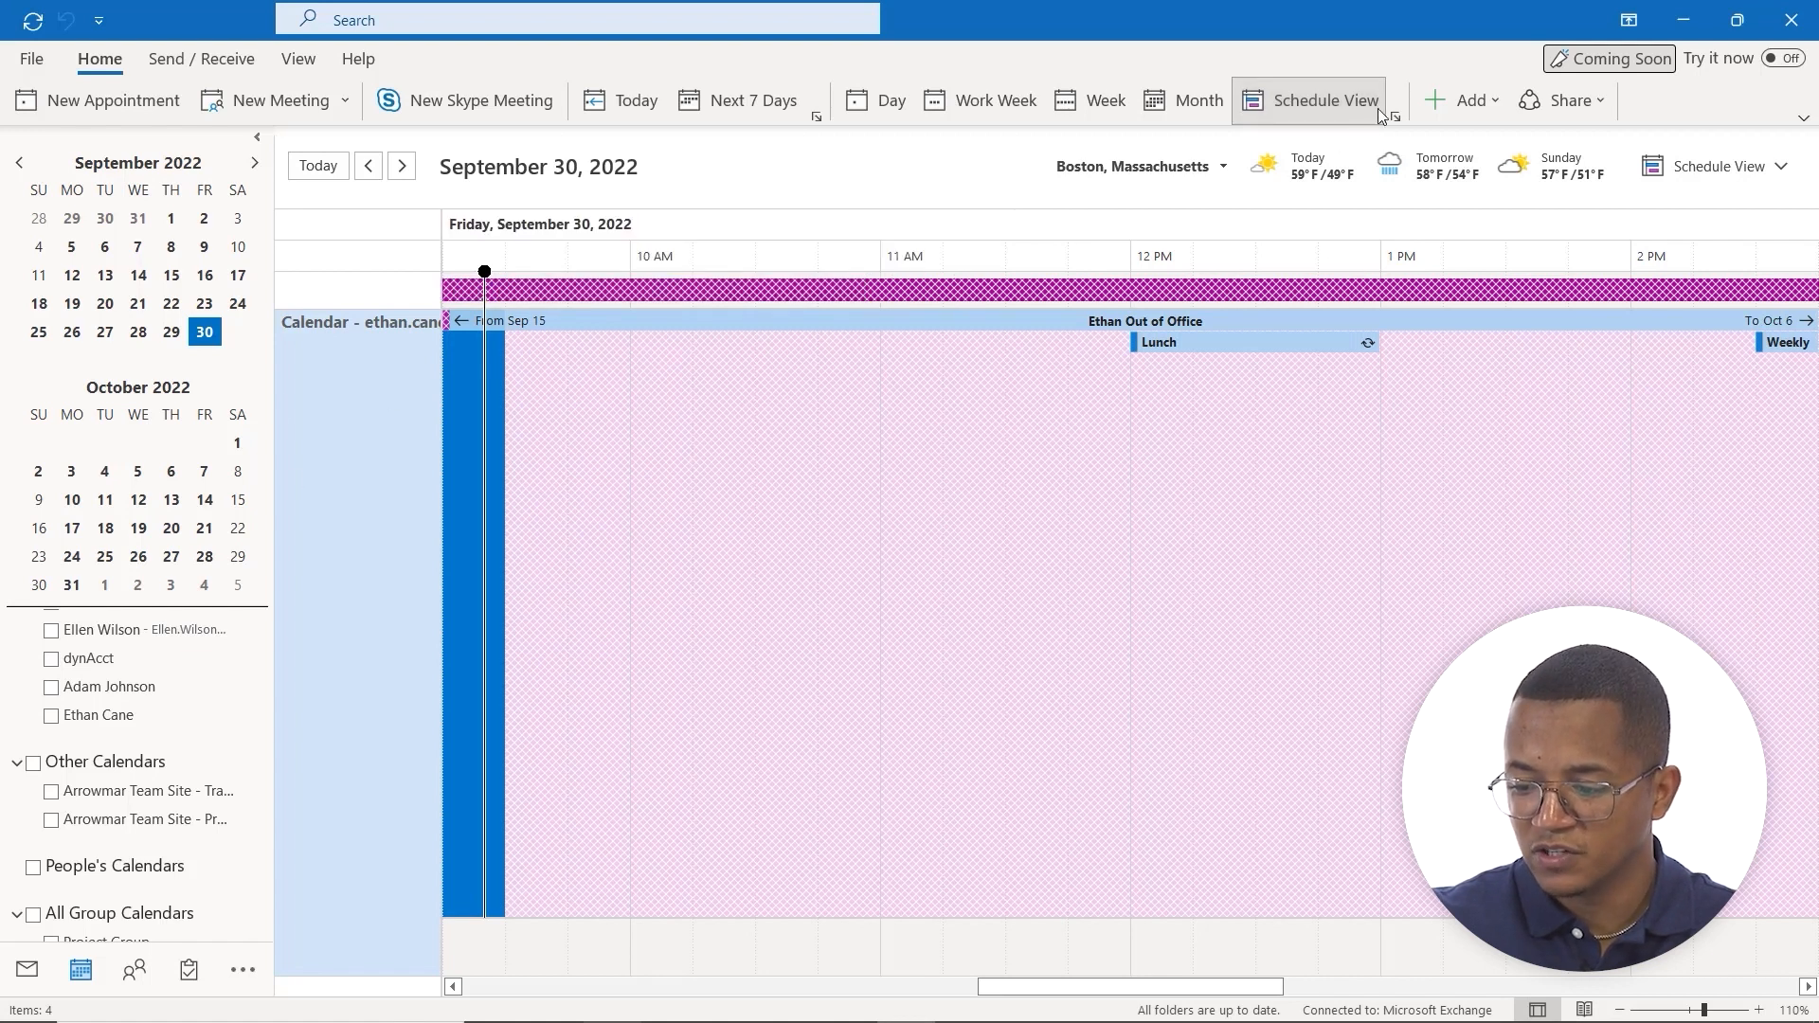
mouse_move(1323, 99)
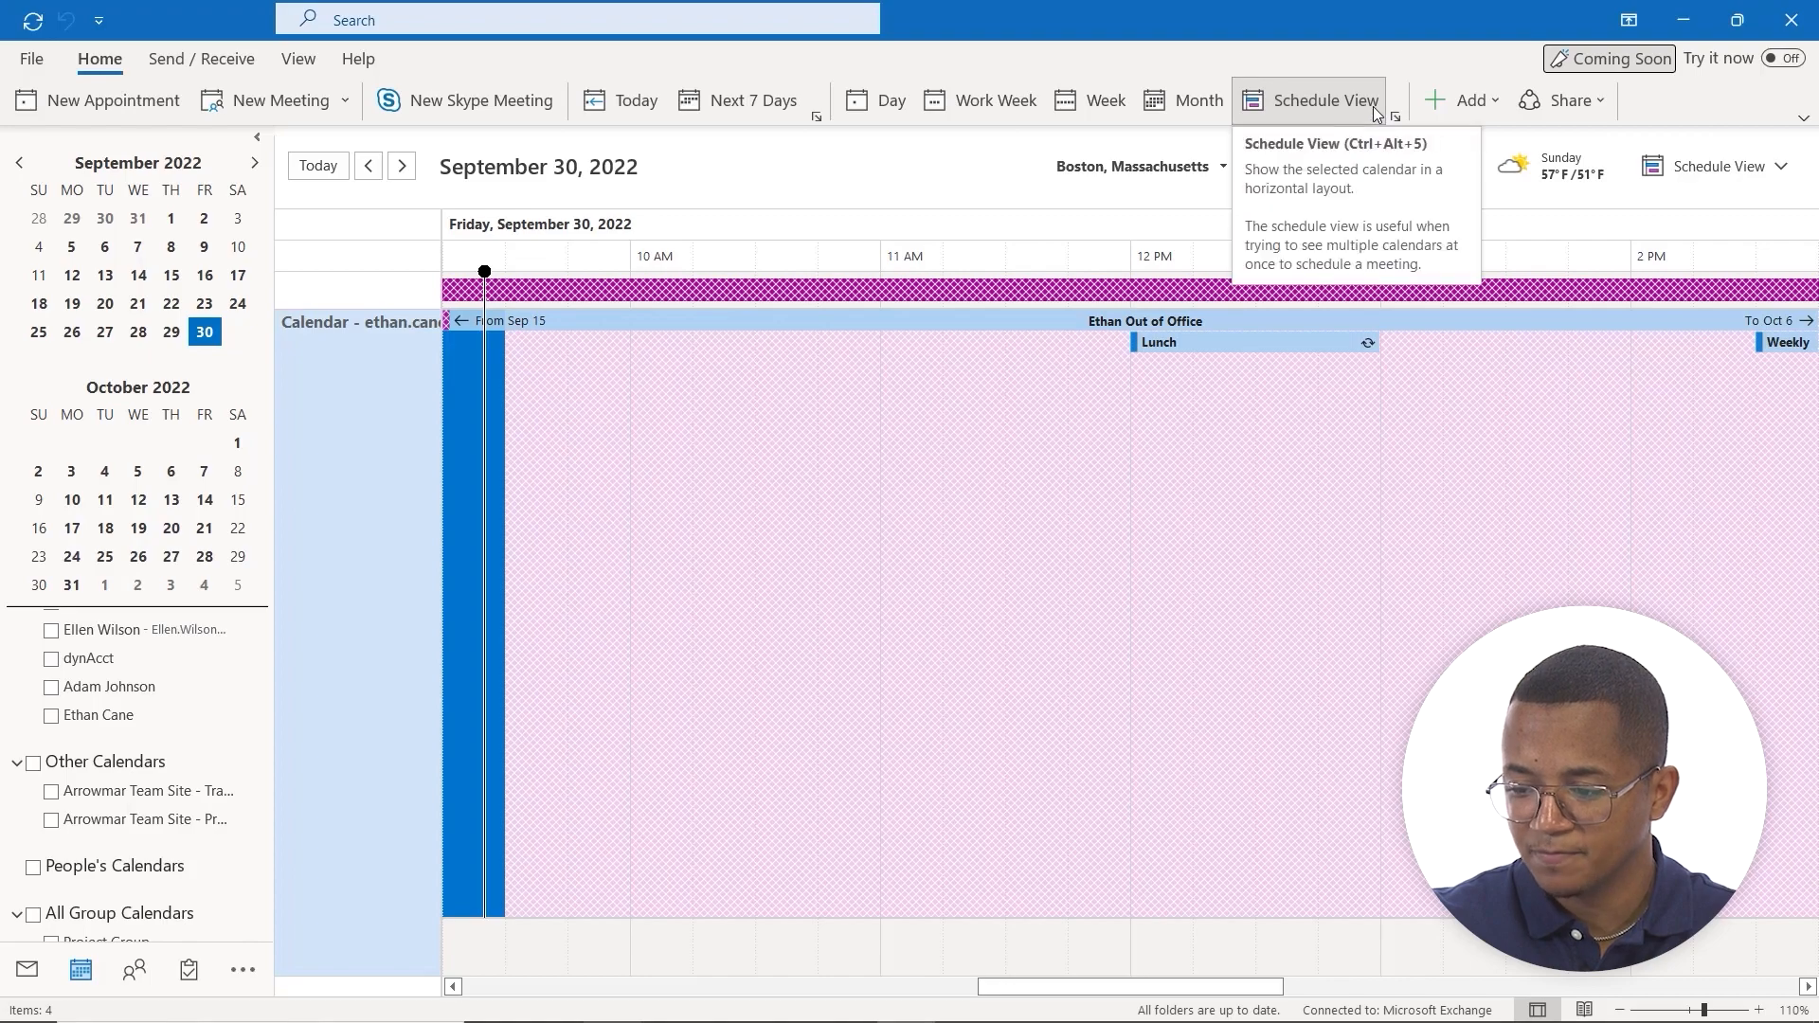